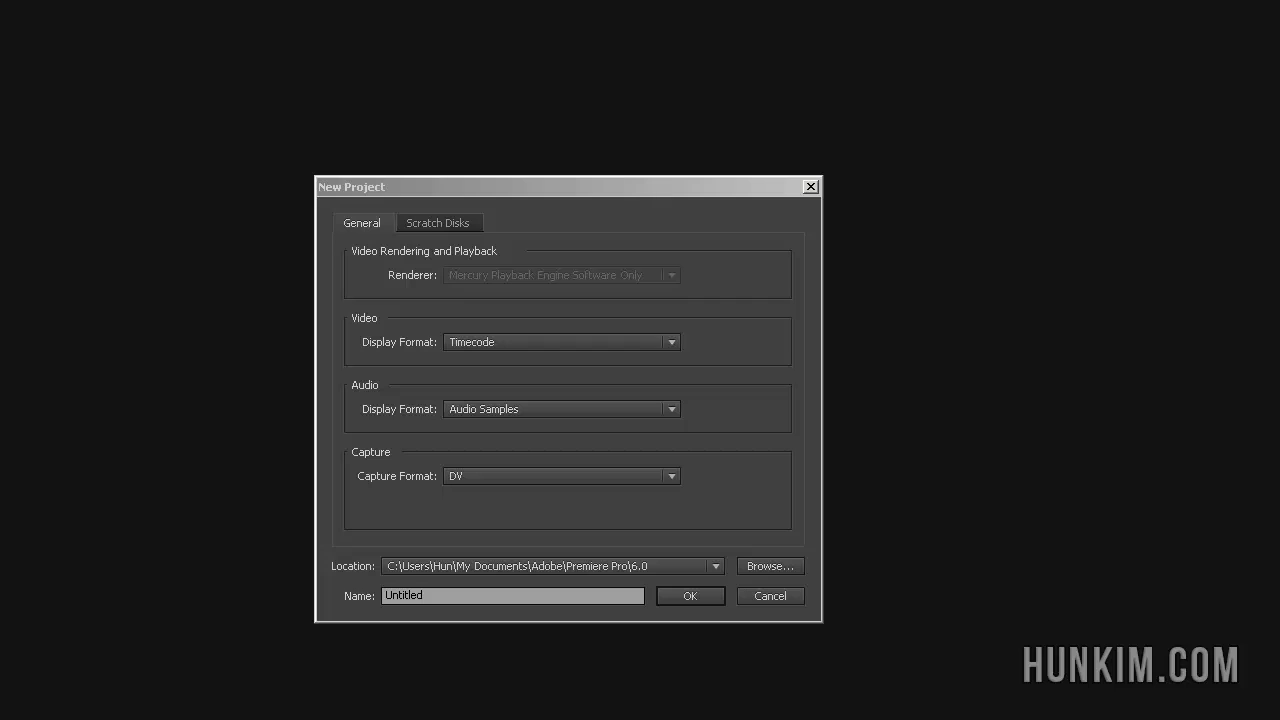
mouse_move(248, 150)
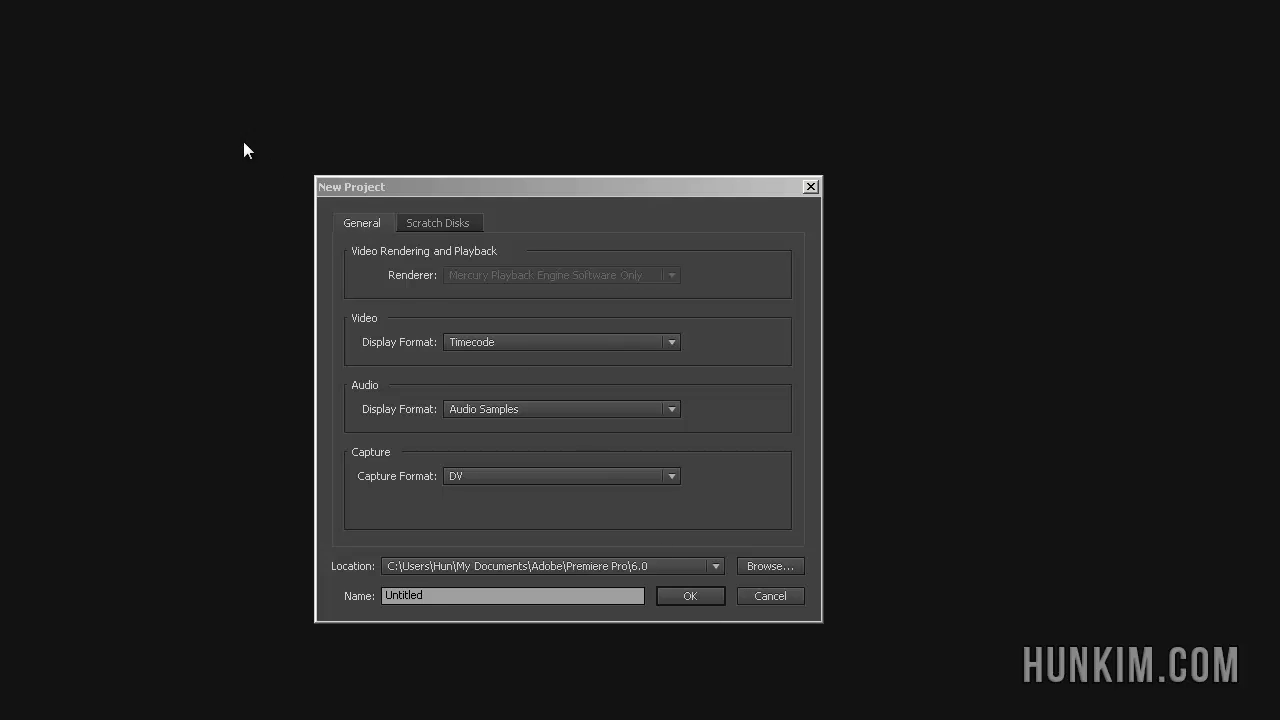
- Confirm the new project with the default name Untitled
left_click(512, 596)
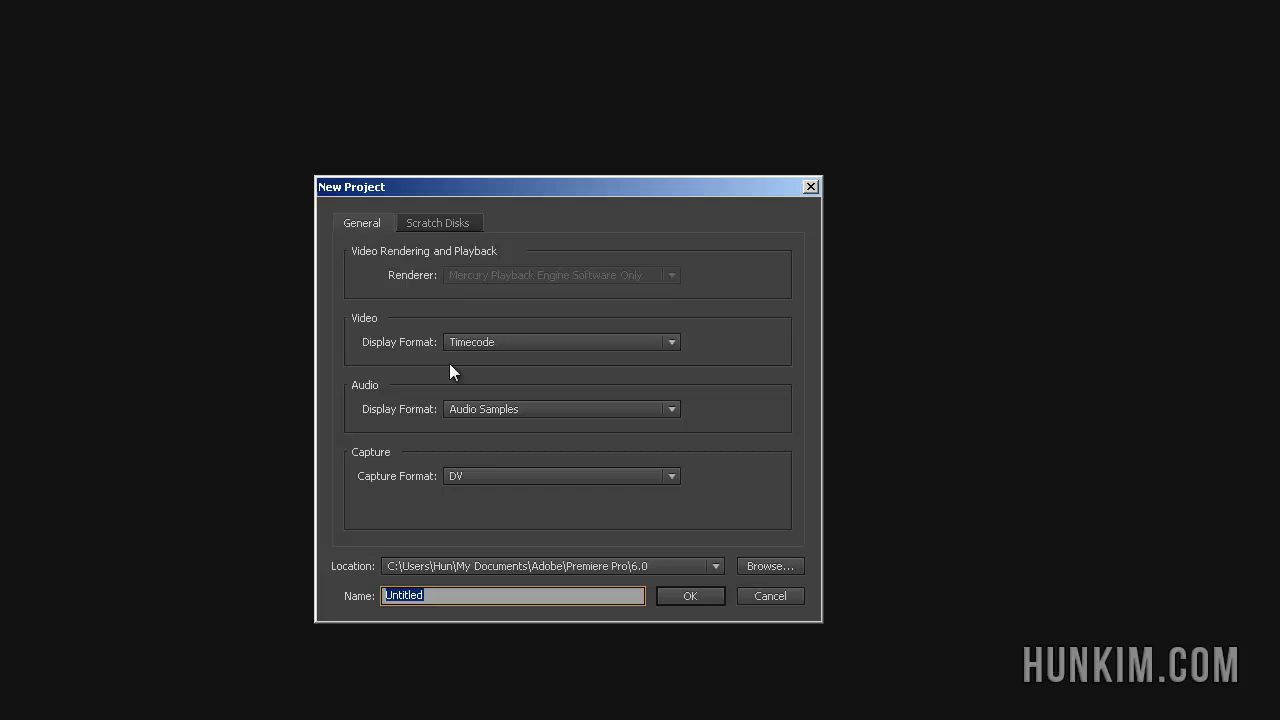
left_click(690, 596)
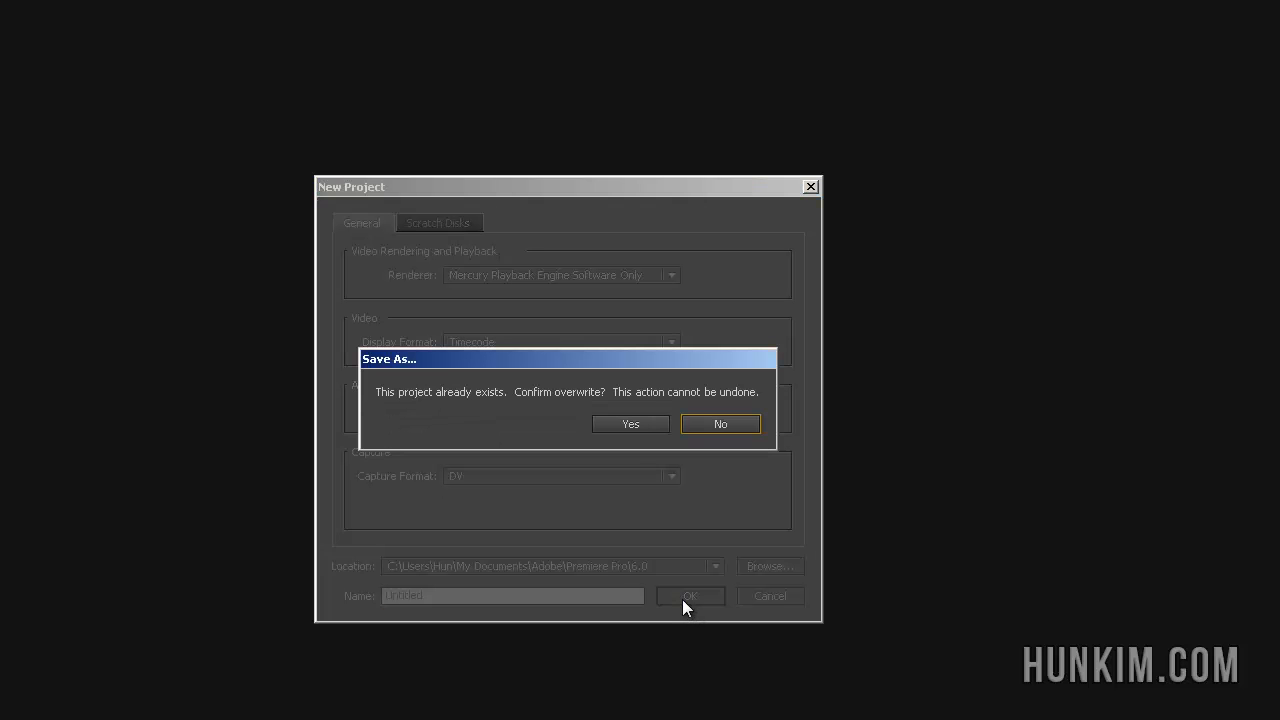
- Overwrite the existing project and create Sequence 01 from the DV-NTSC Standard 32kHz preset
left_click(630, 424)
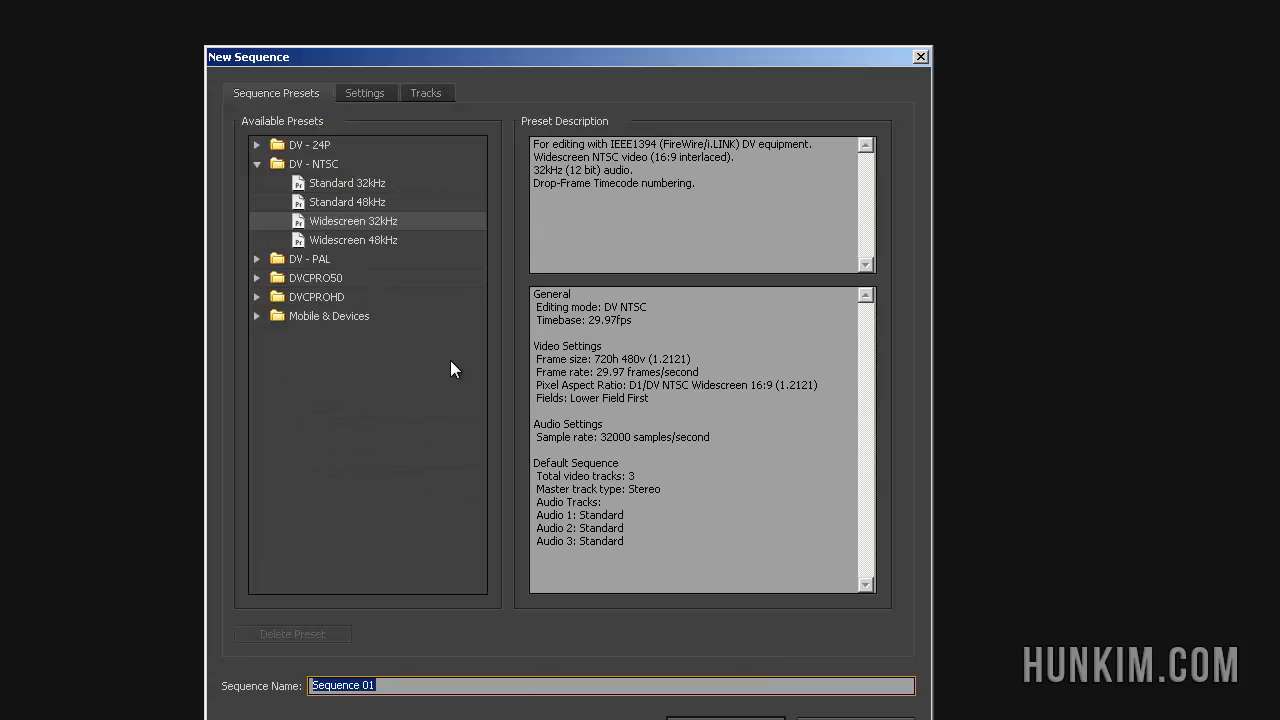
mouse_move(324, 120)
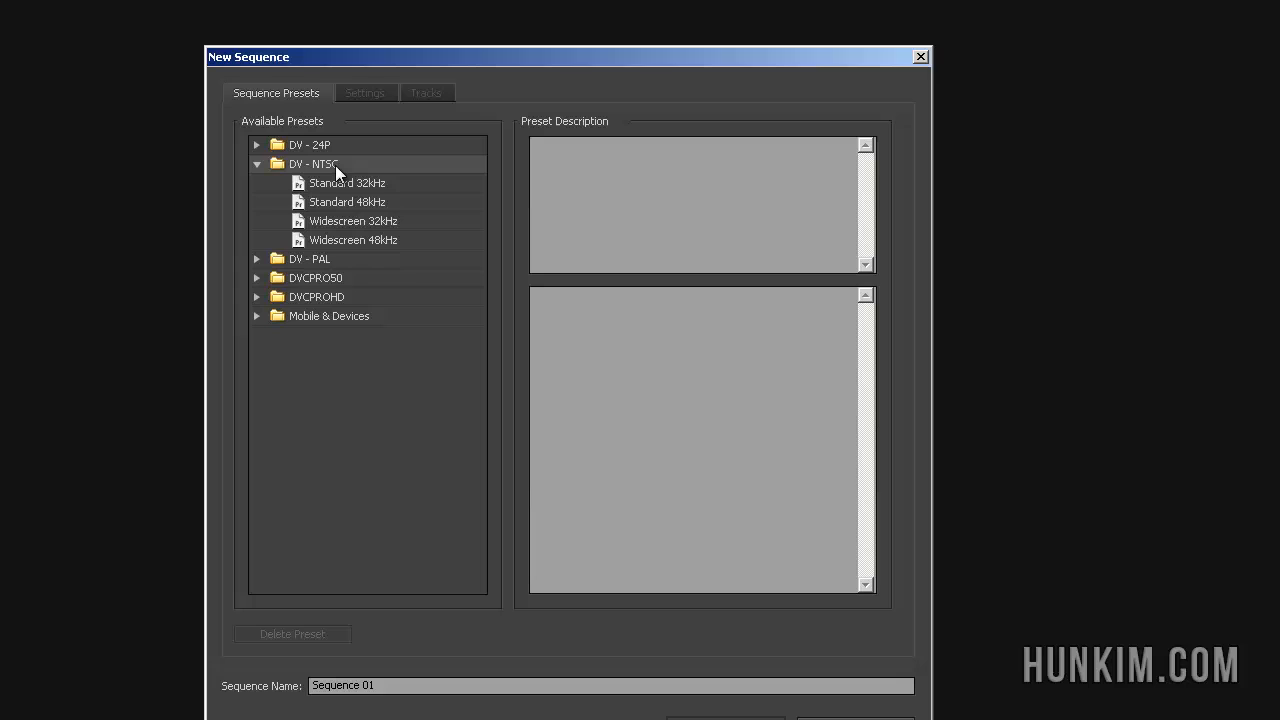
mouse_move(350, 200)
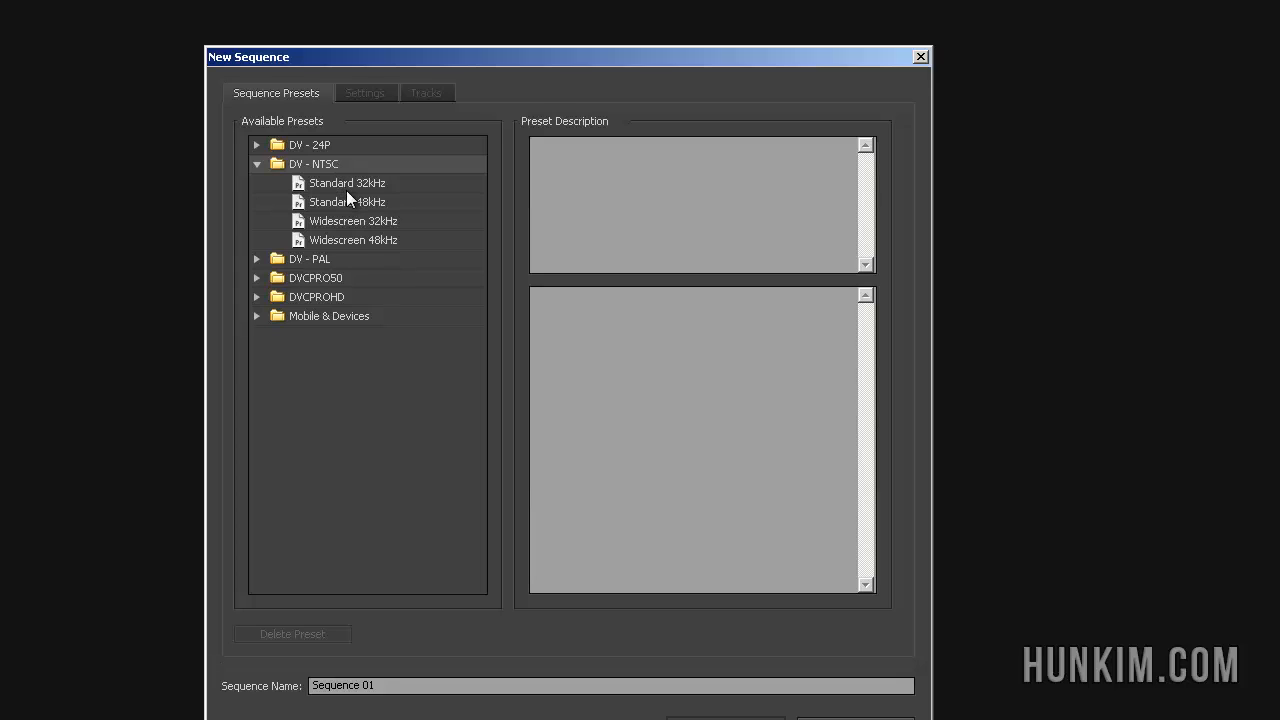
left_click(348, 182)
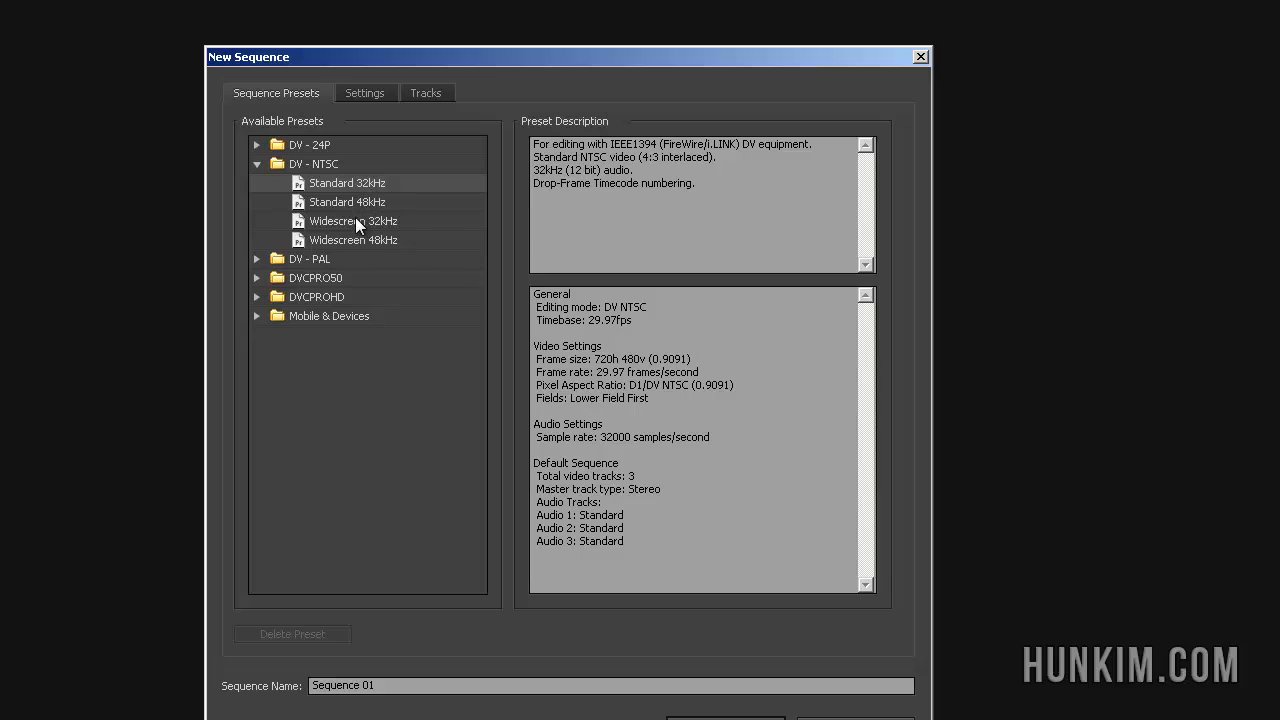
left_click(352, 220)
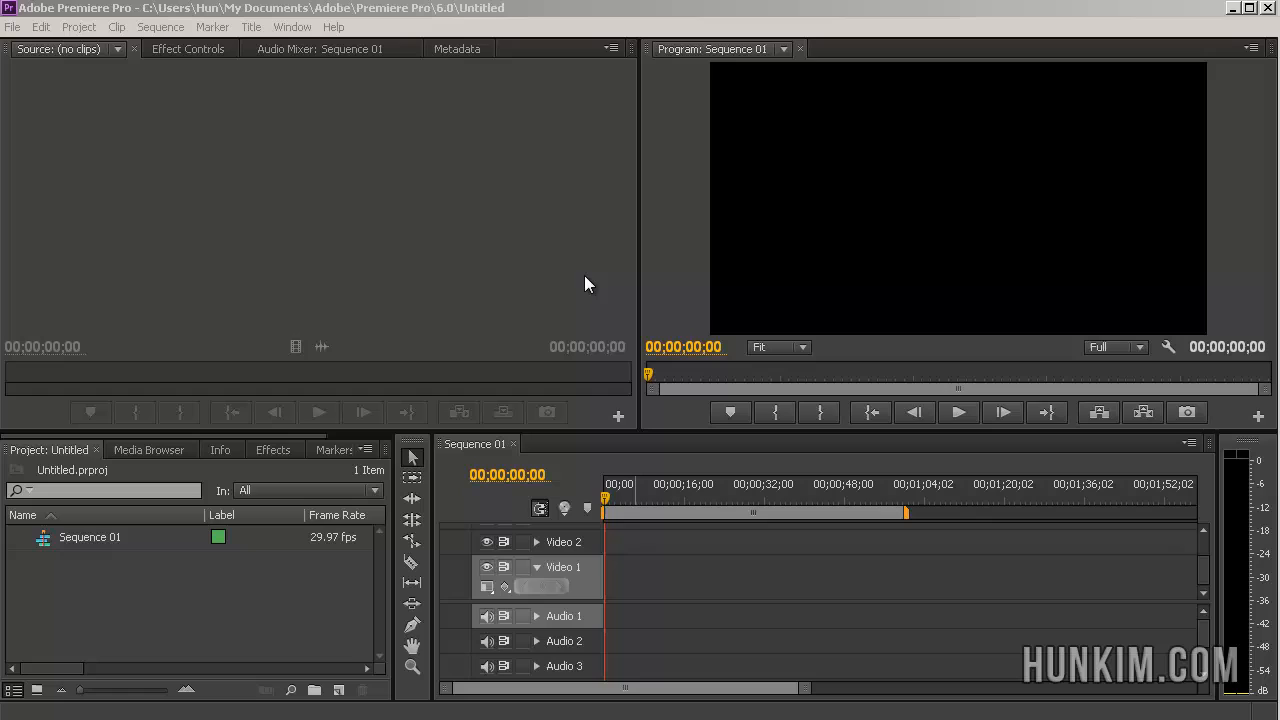
mouse_move(552, 556)
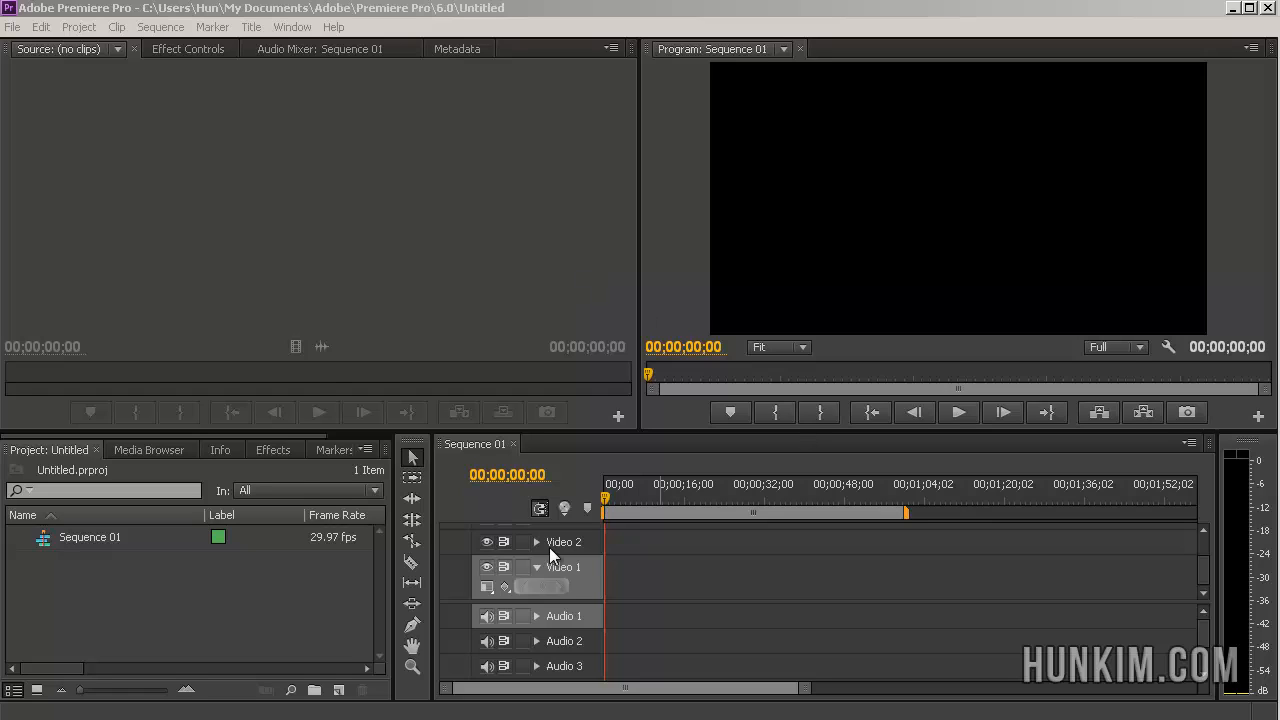
mouse_move(332, 264)
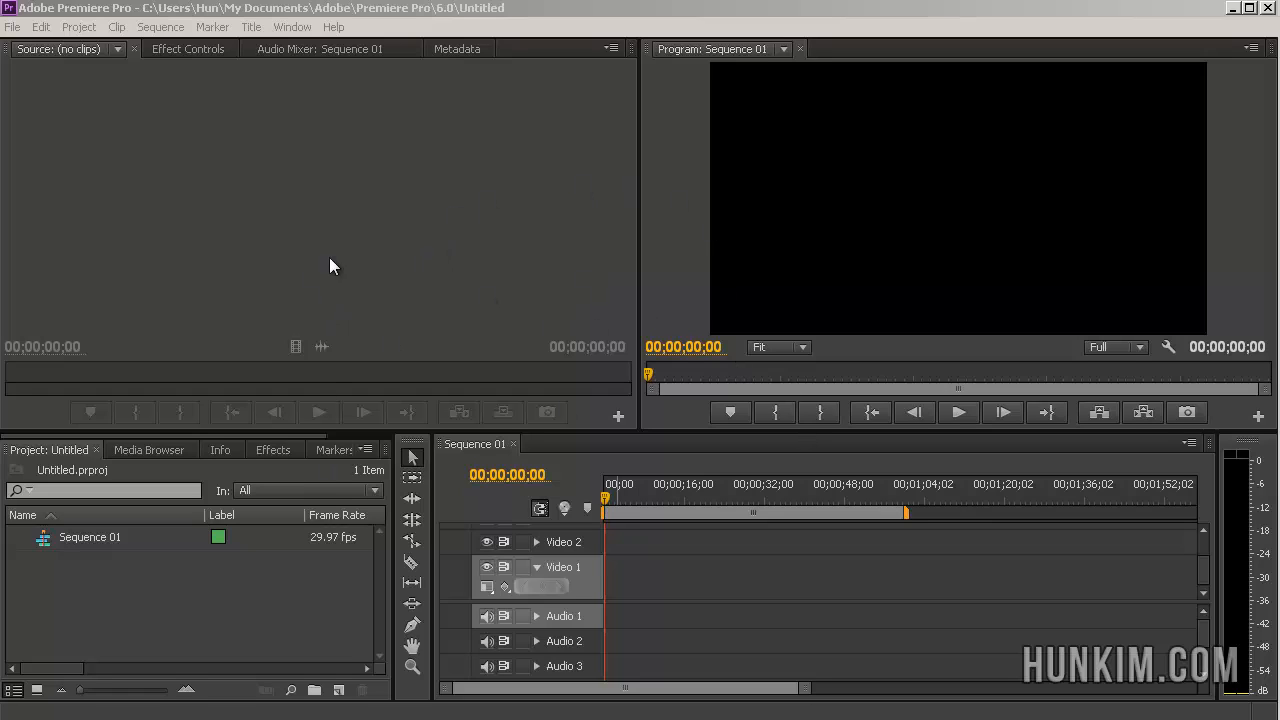
mouse_move(432, 212)
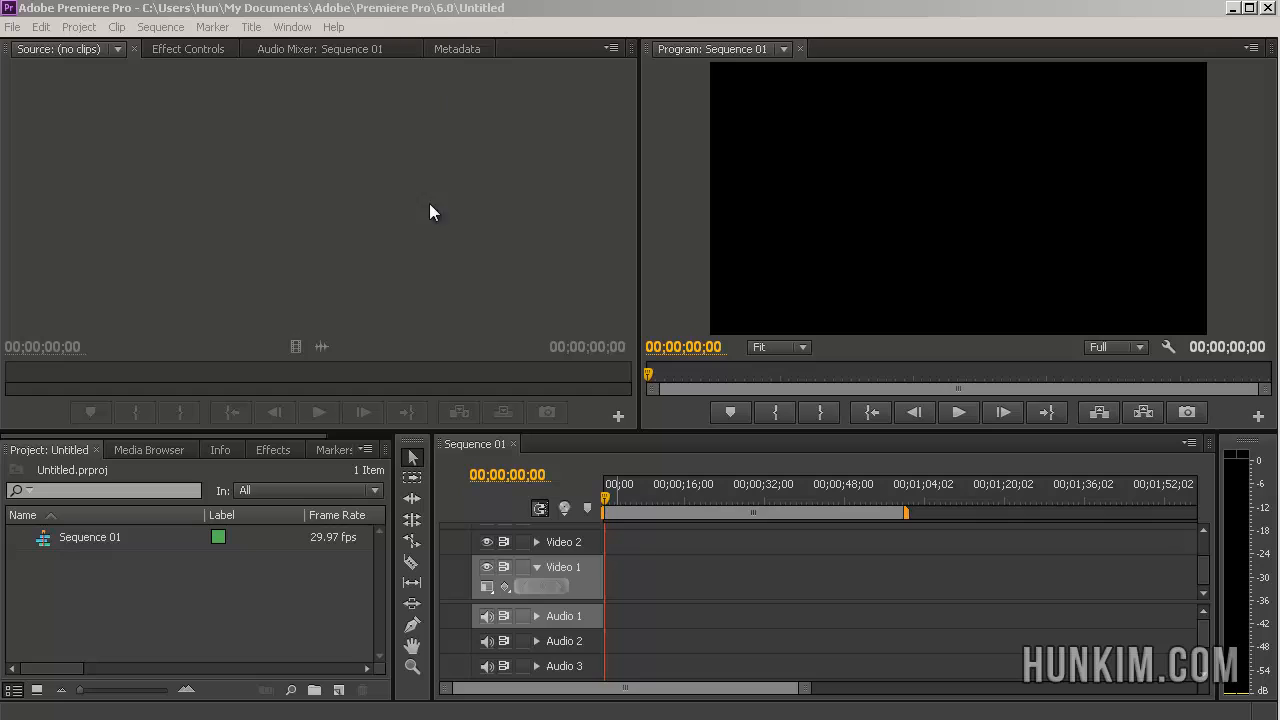
mouse_move(510, 24)
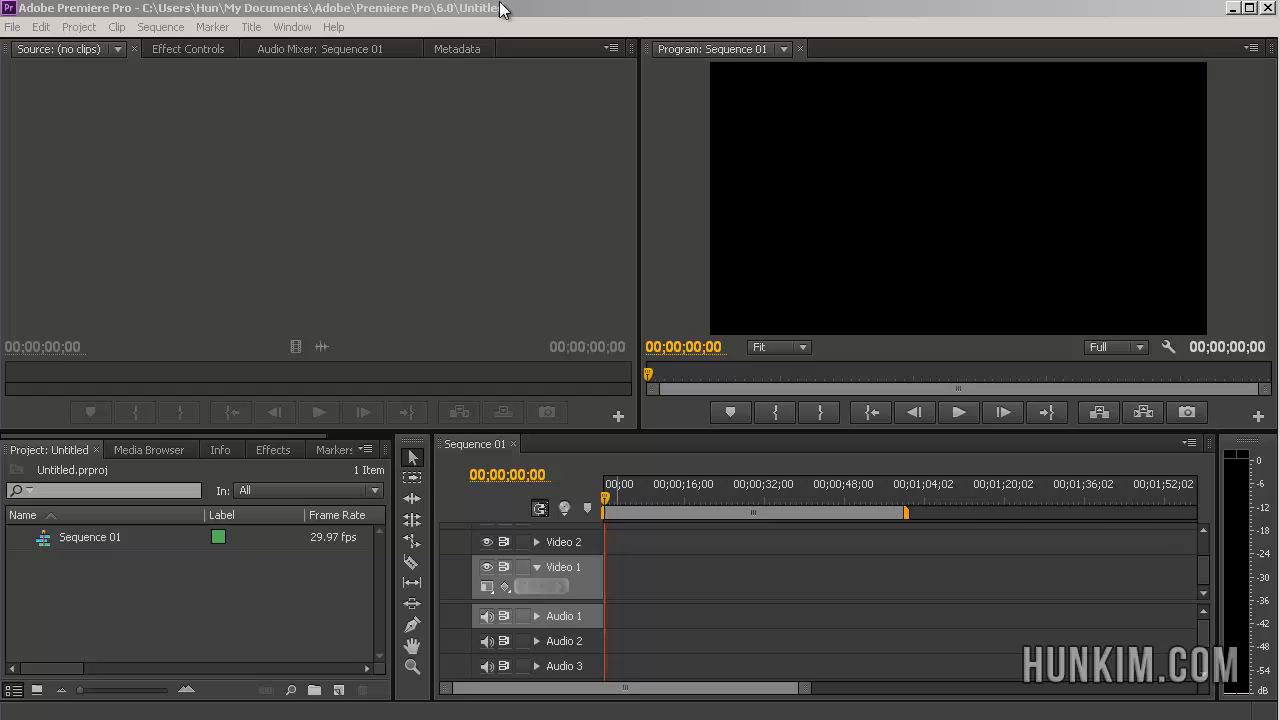
mouse_move(668, 472)
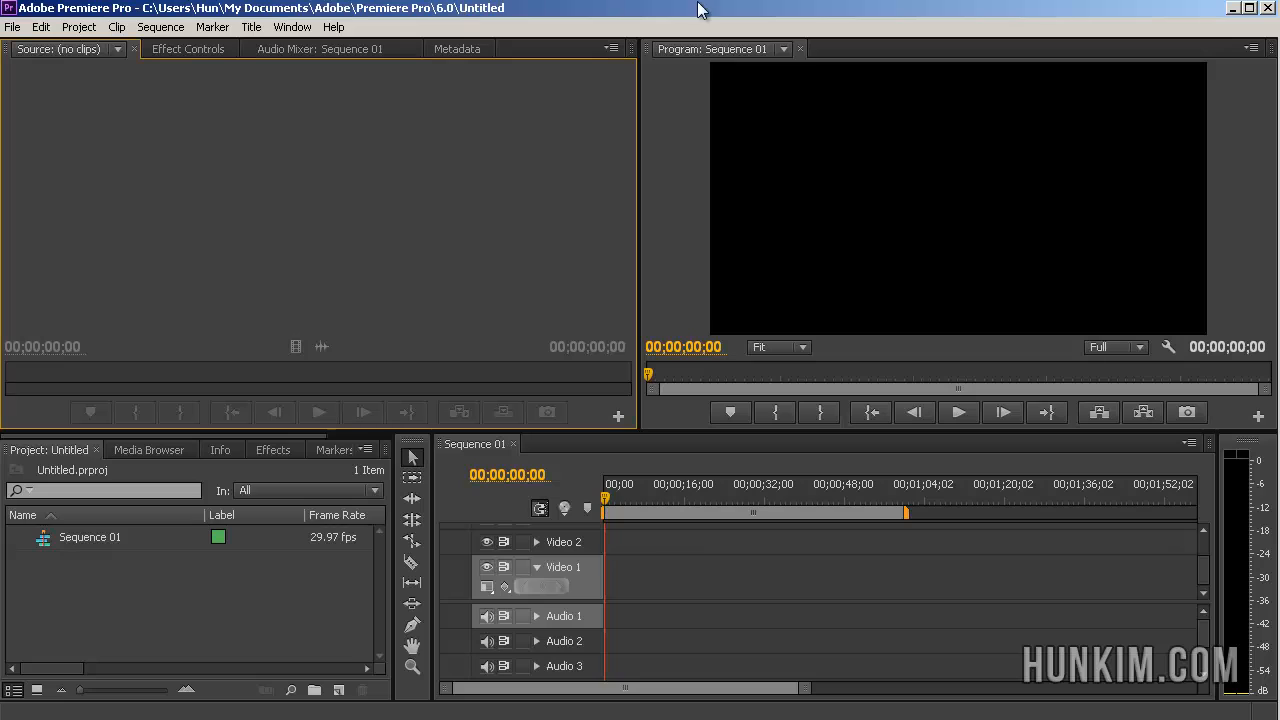
mouse_move(444, 308)
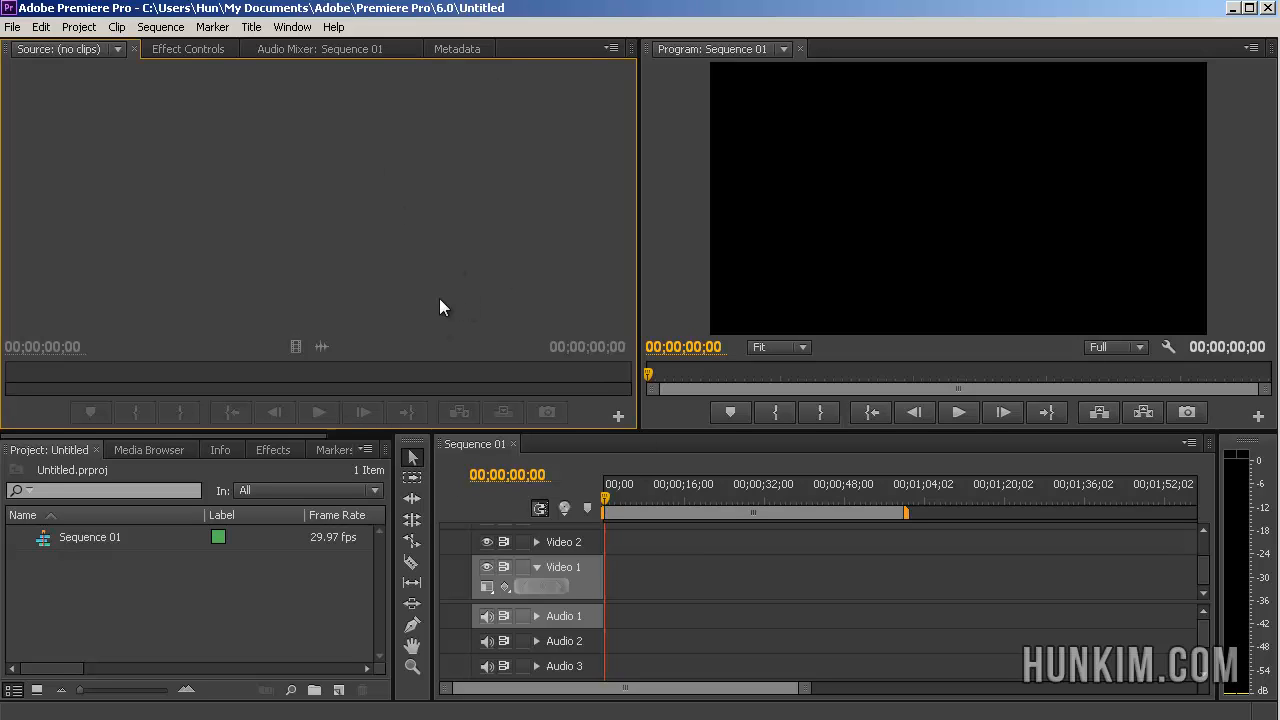
mouse_move(248, 198)
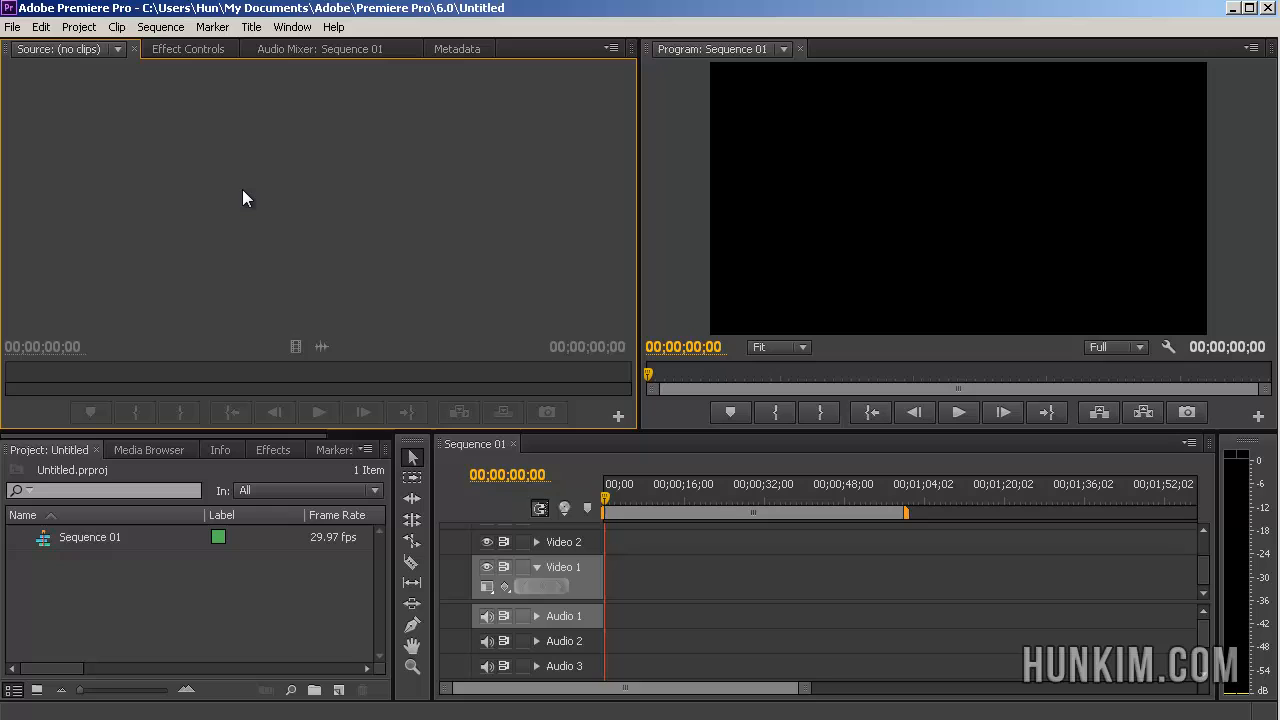
- Import wallpaper, wallpaper2 and wallpaper3 from the wallpapers folder into the project
left_click(12, 28)
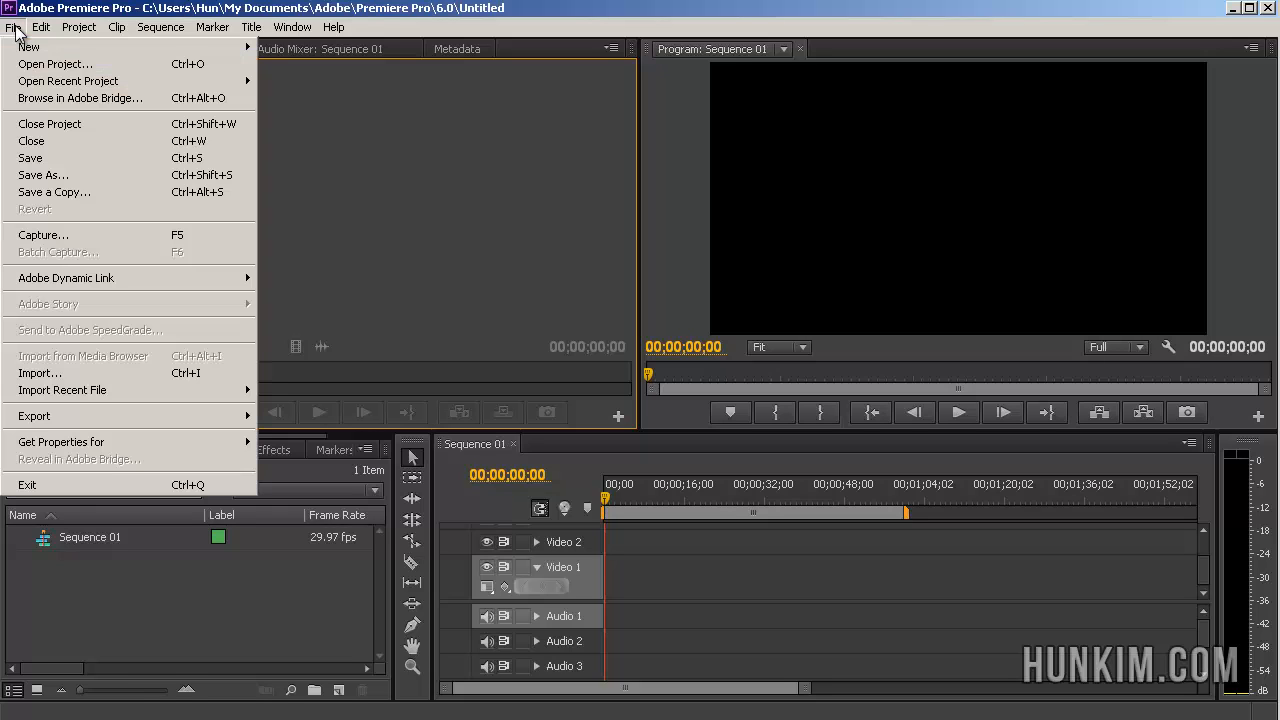
mouse_move(112, 356)
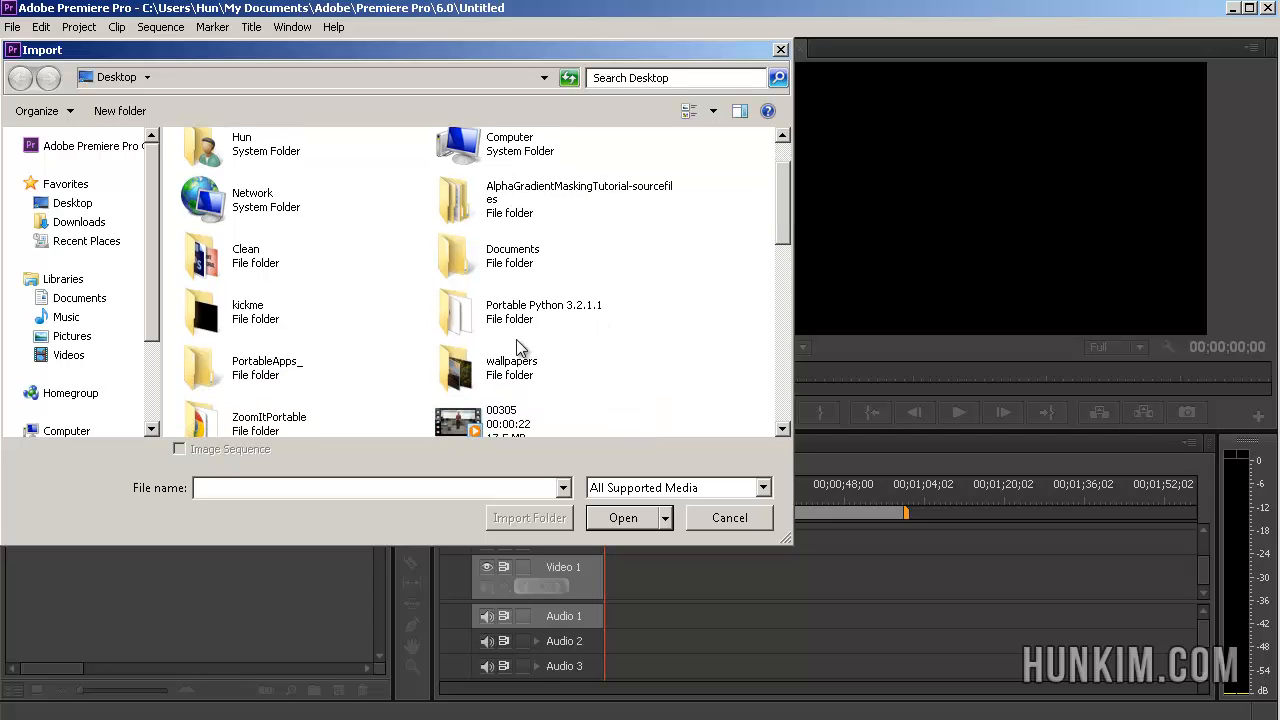
left_click(512, 368)
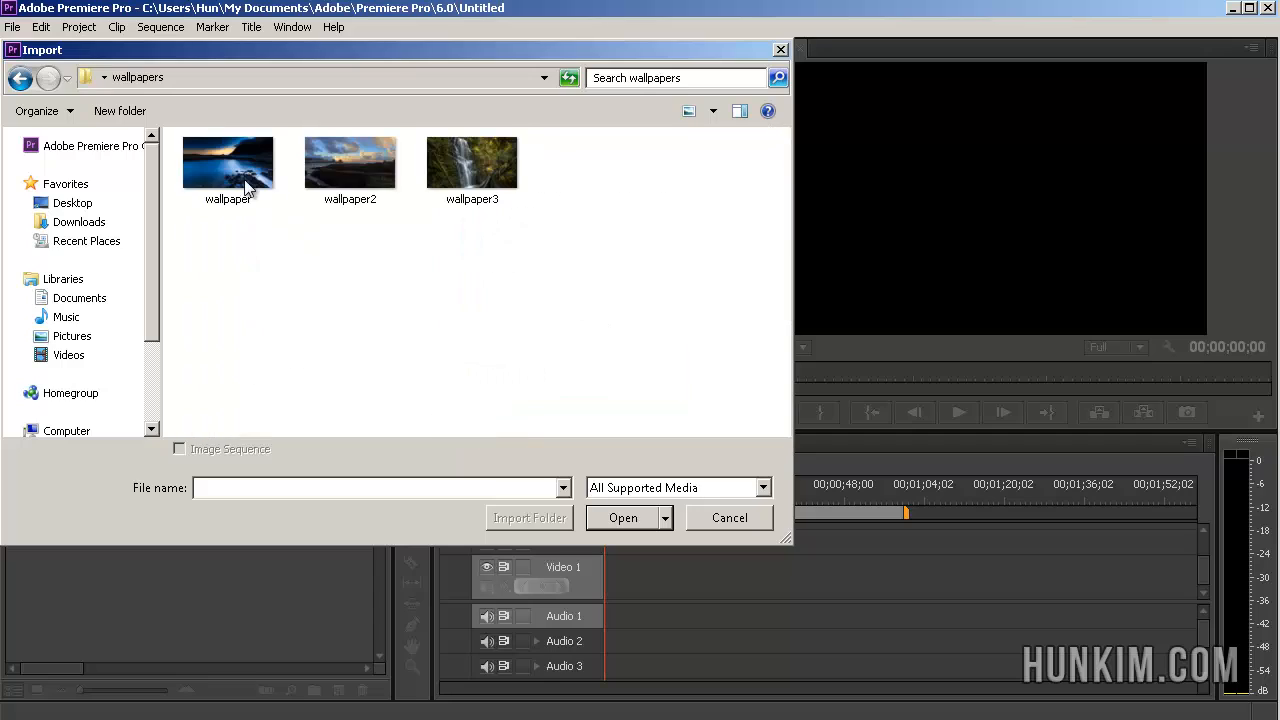
left_click(348, 160)
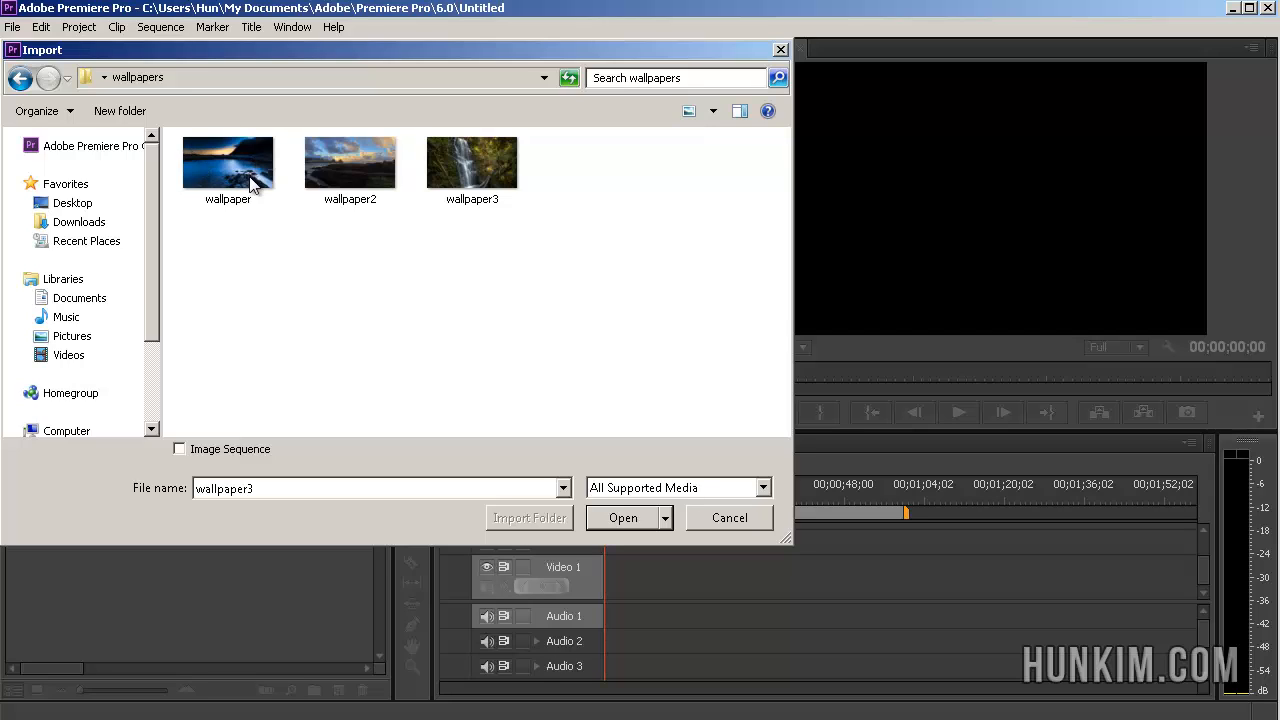
left_click(228, 160)
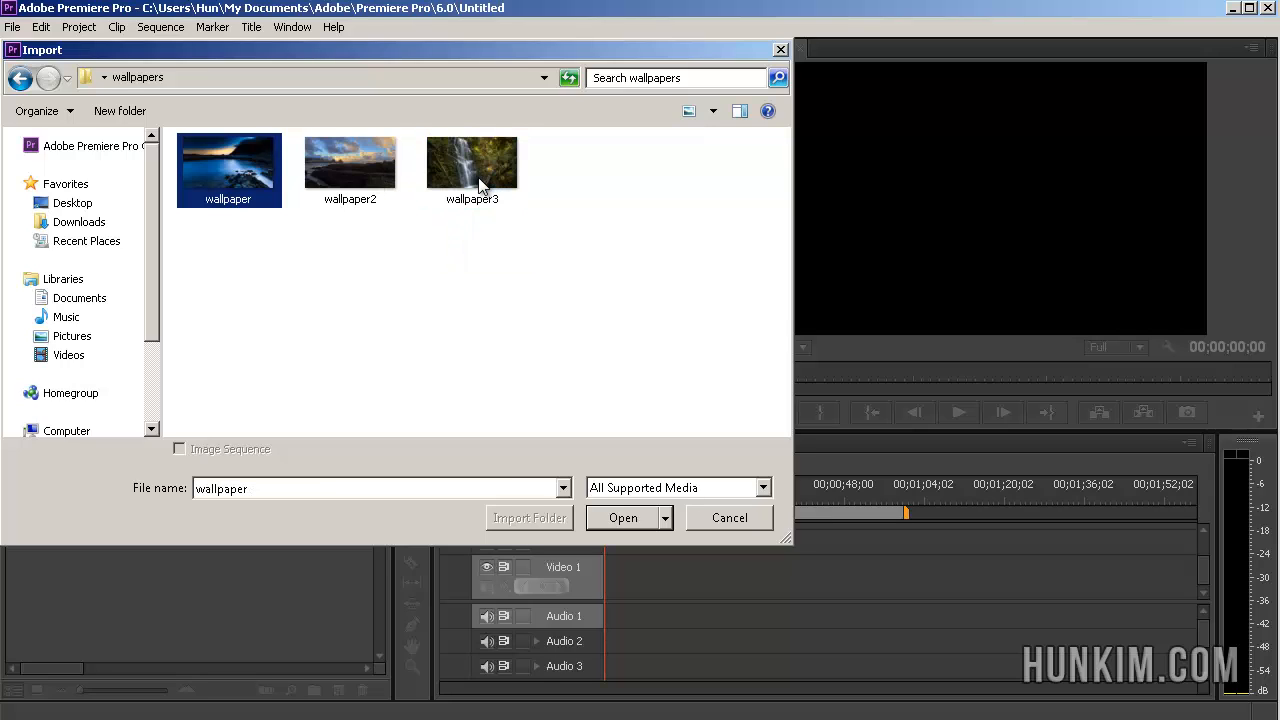
left_click(350, 164)
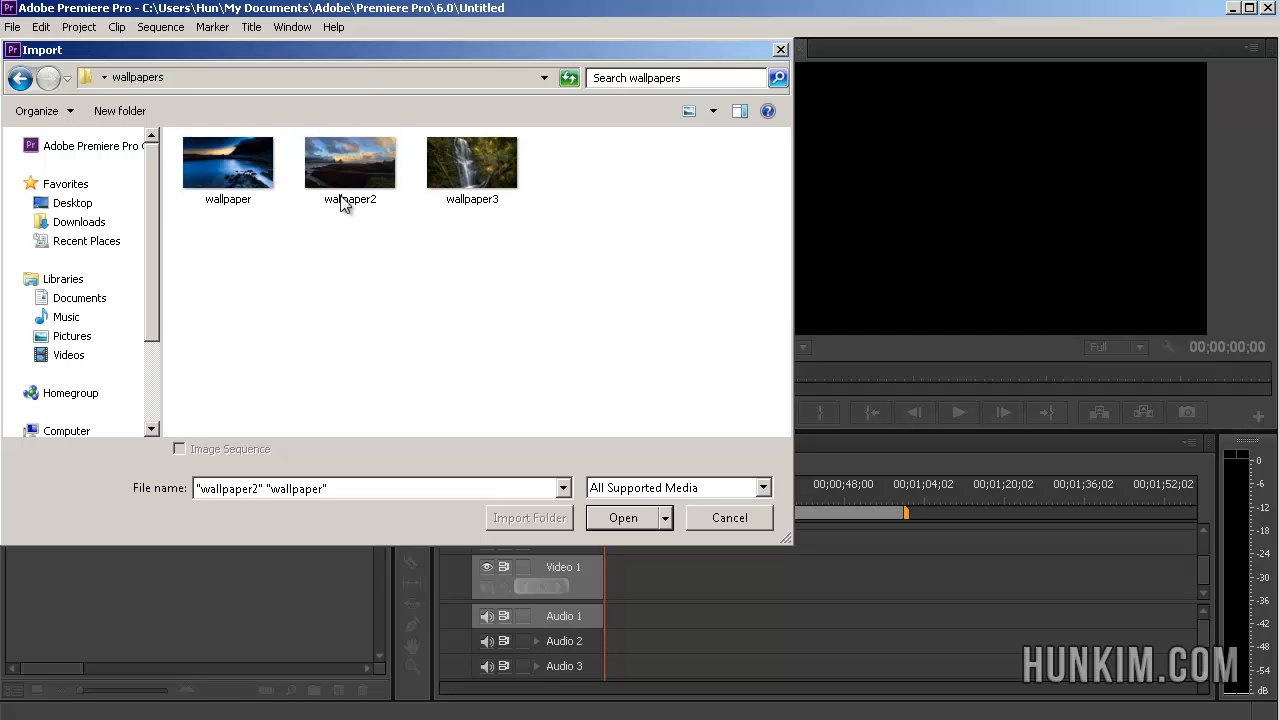
mouse_move(228, 184)
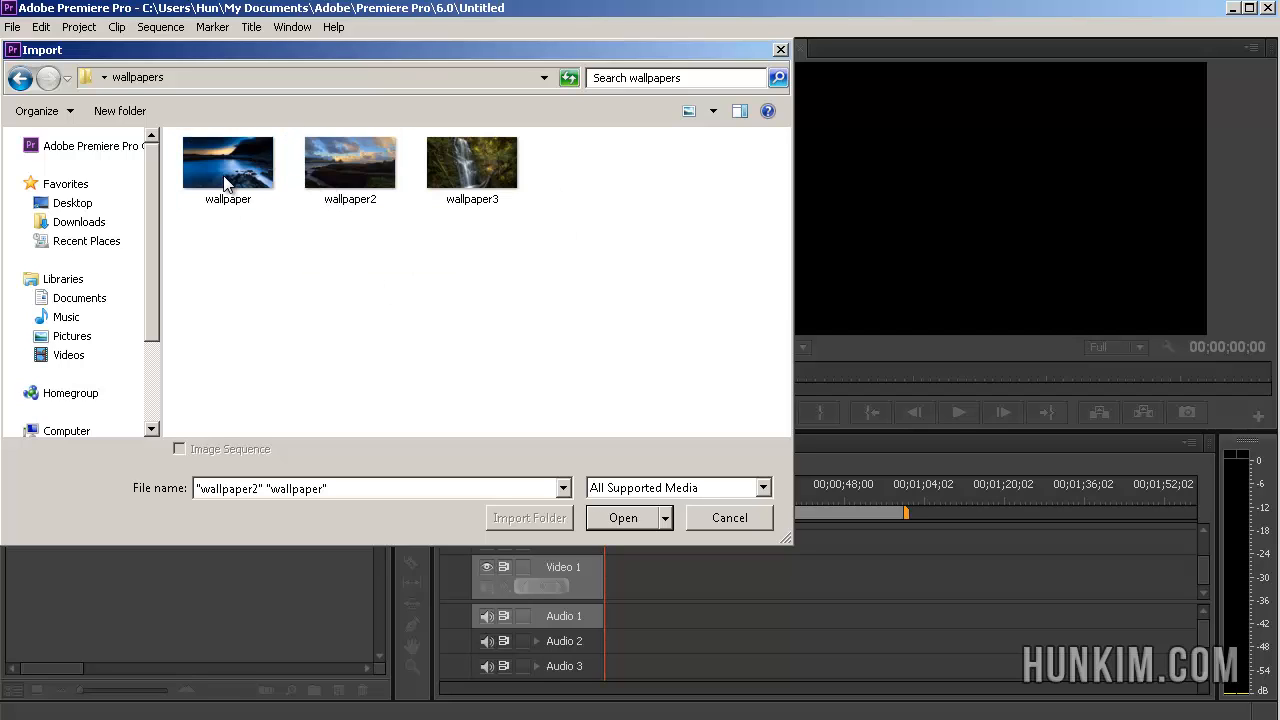
left_click(228, 160)
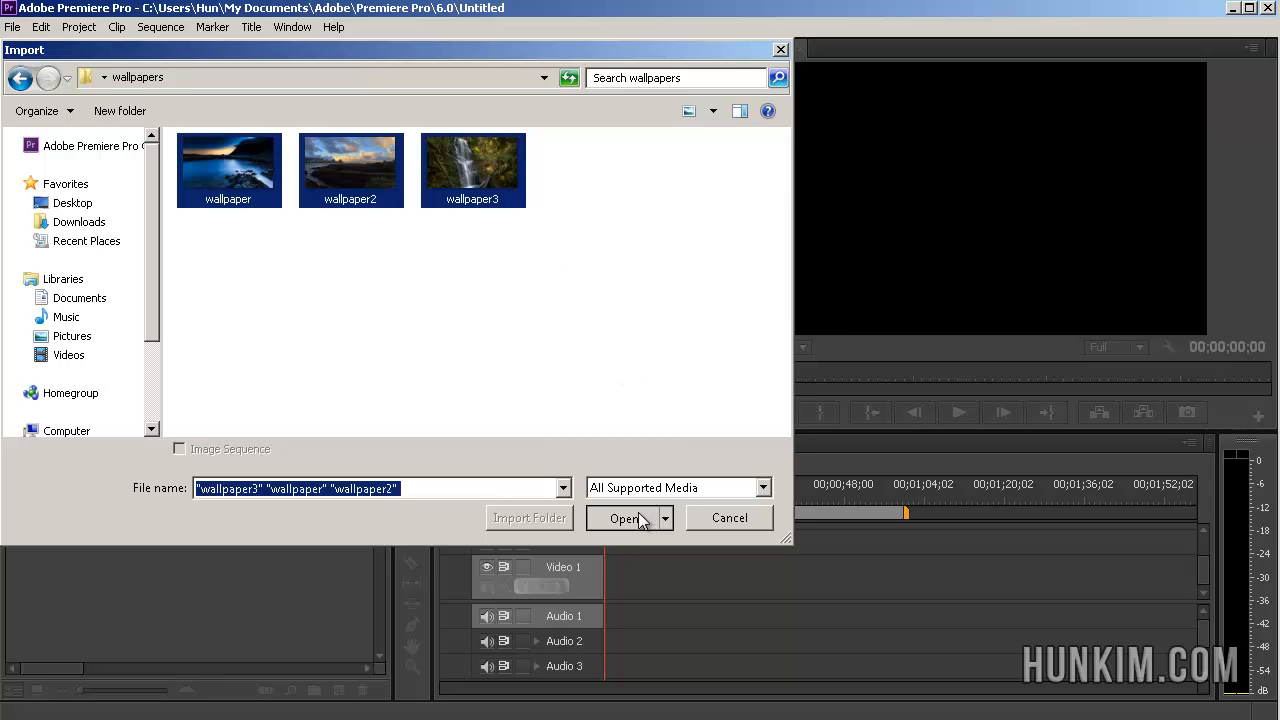
left_click(624, 518)
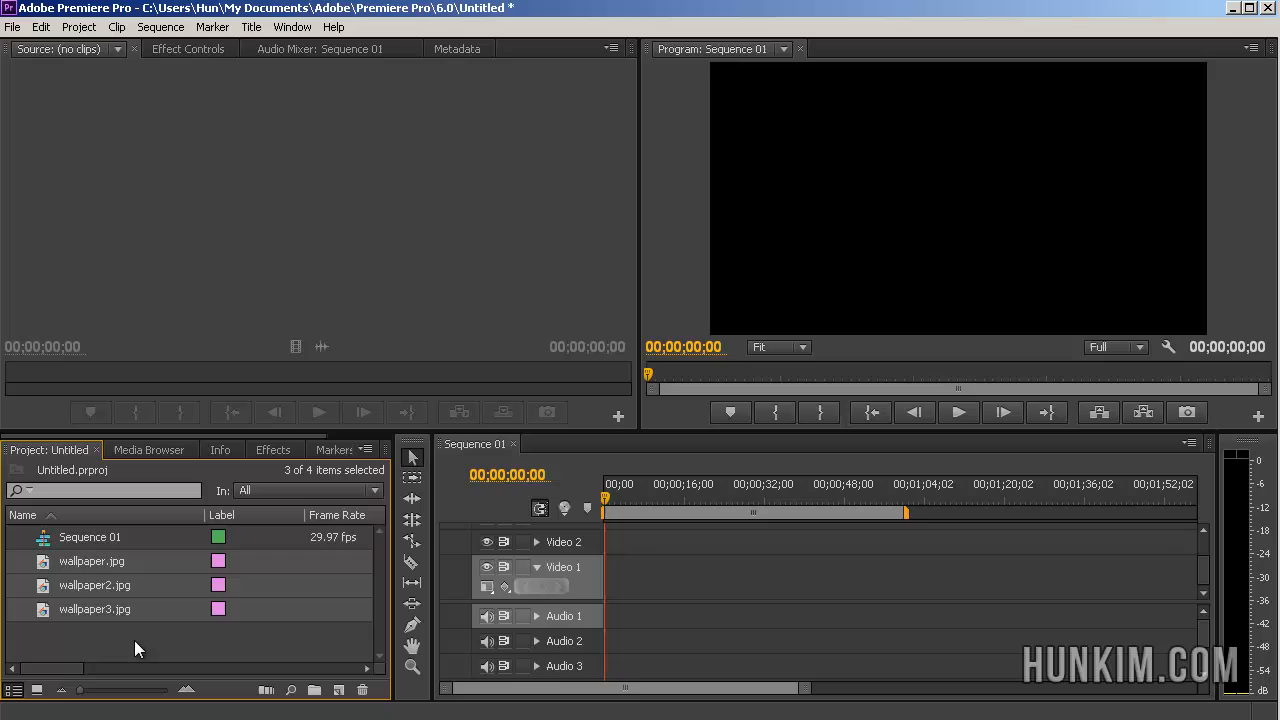
mouse_move(110, 598)
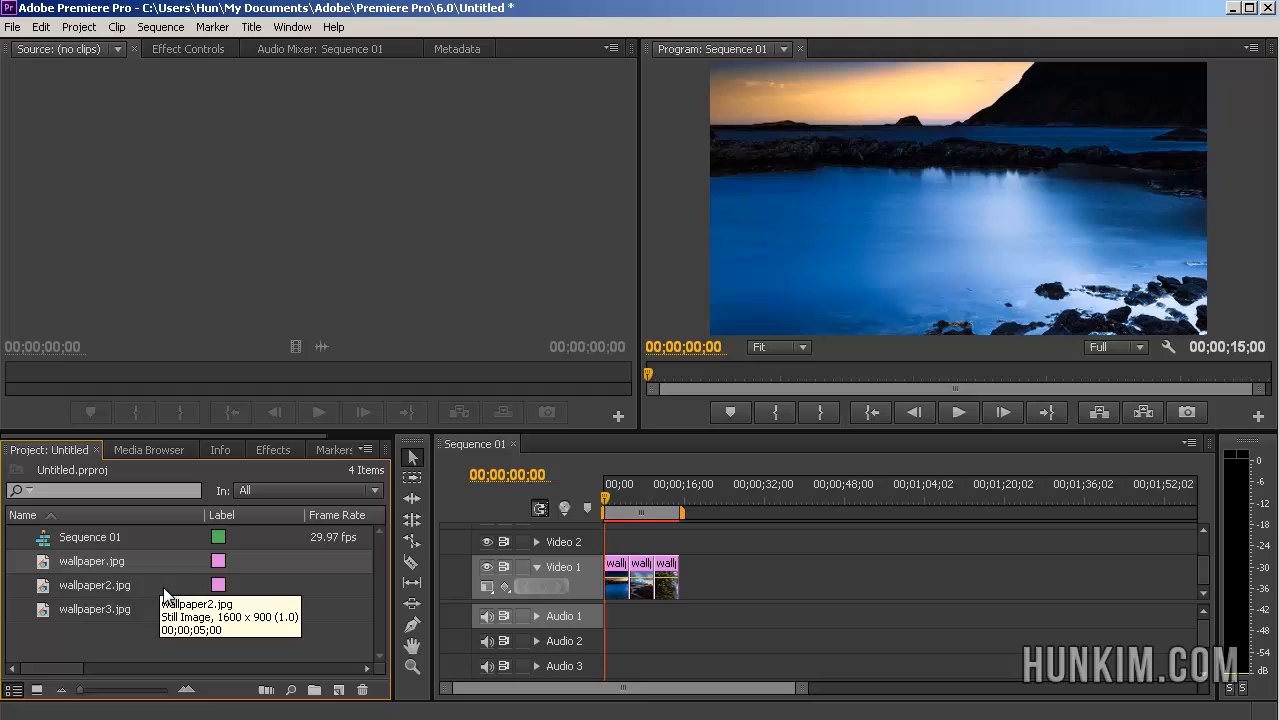
mouse_move(174, 600)
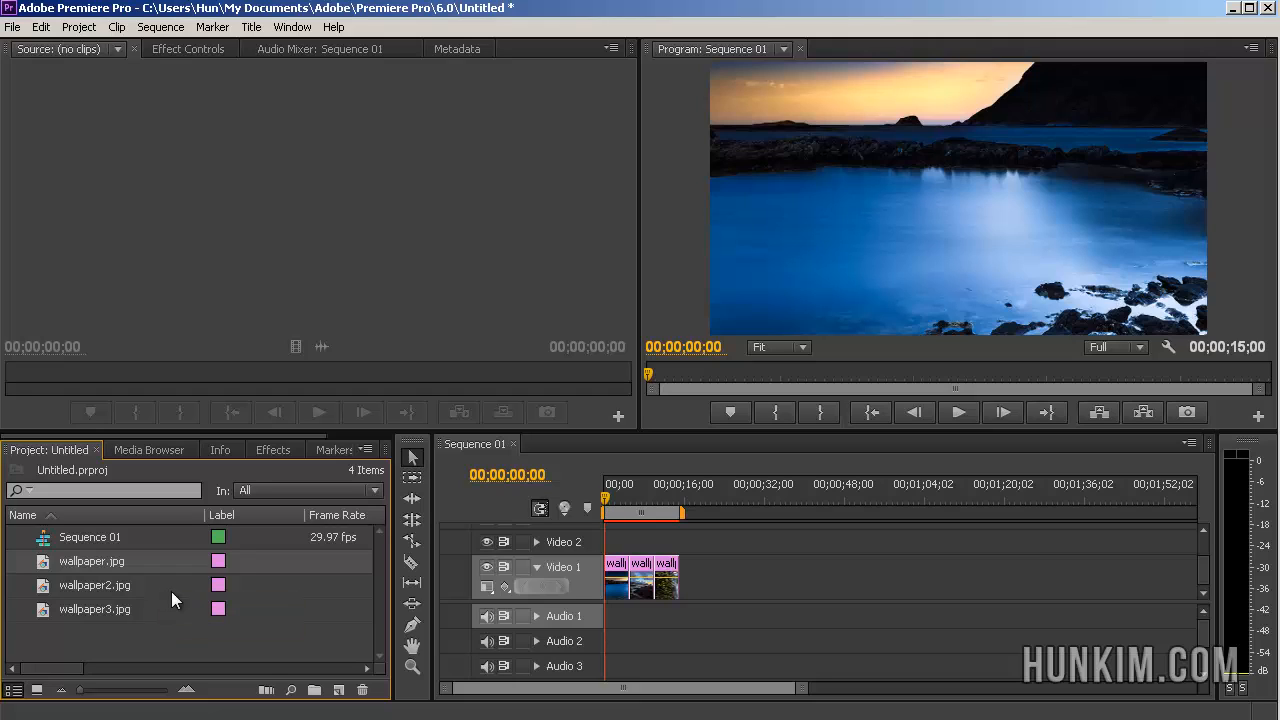
- Place the wallpaper images end to end on Video 1, making a ten-second sequence
left_click(94, 584)
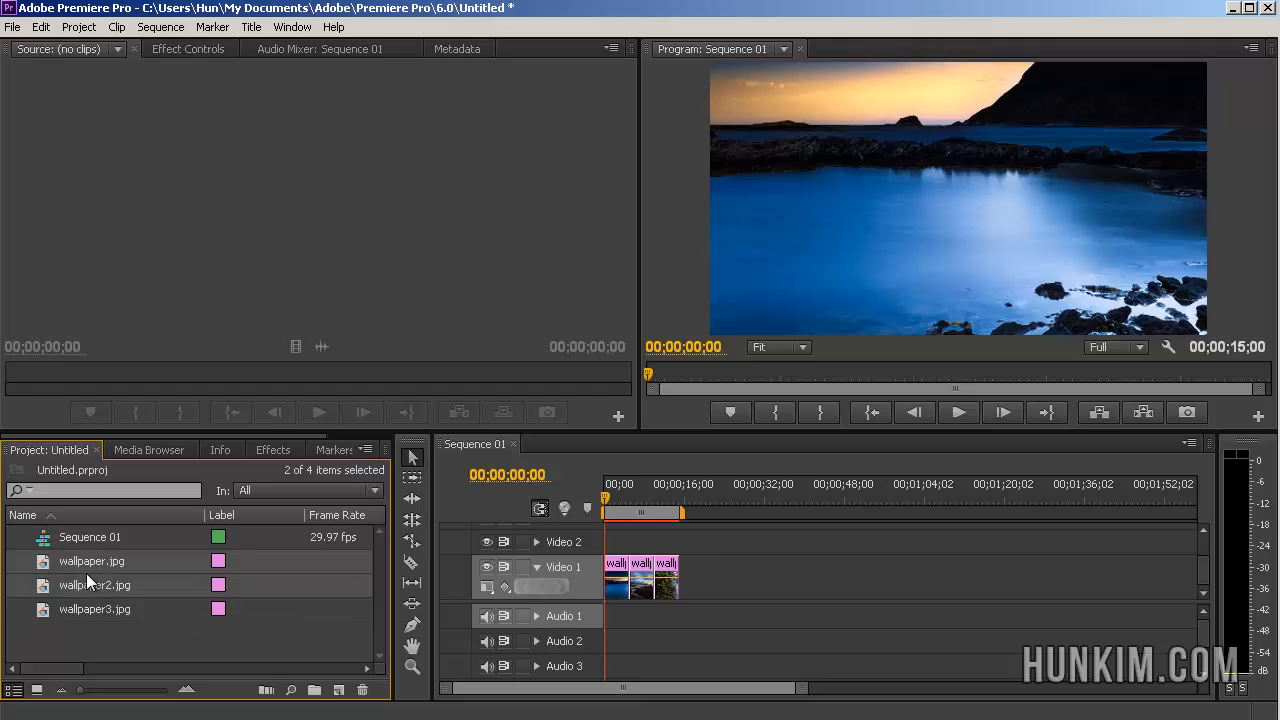
left_click(96, 608)
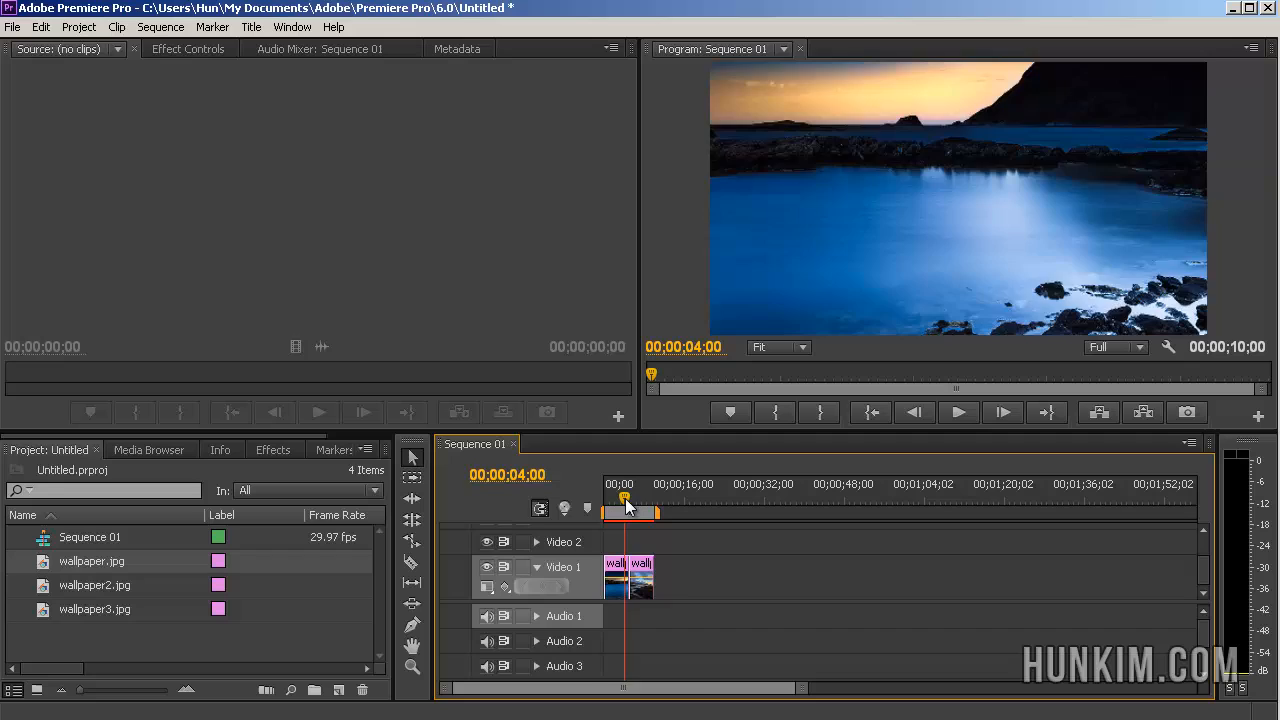
- Scrub the playhead through the sequence to preview the joined wallpaper clips
left_click_drag(624, 504, 612, 504)
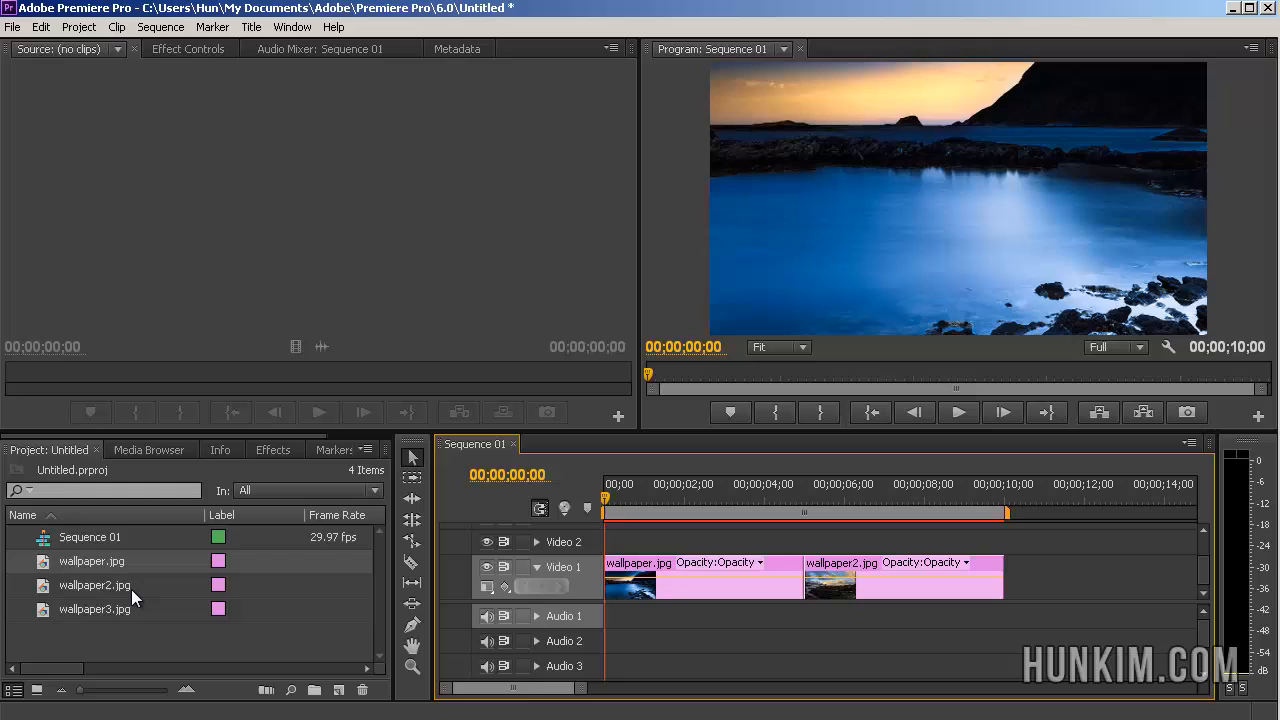
mouse_move(80, 696)
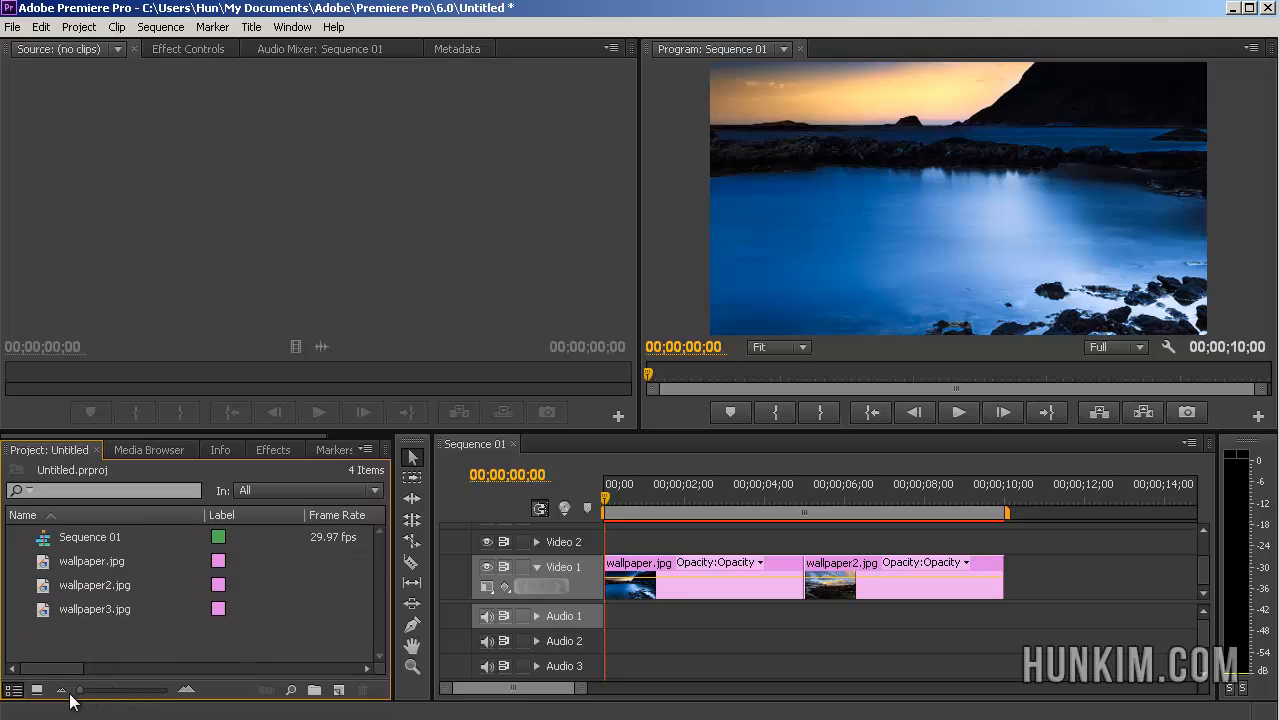
mouse_move(592, 640)
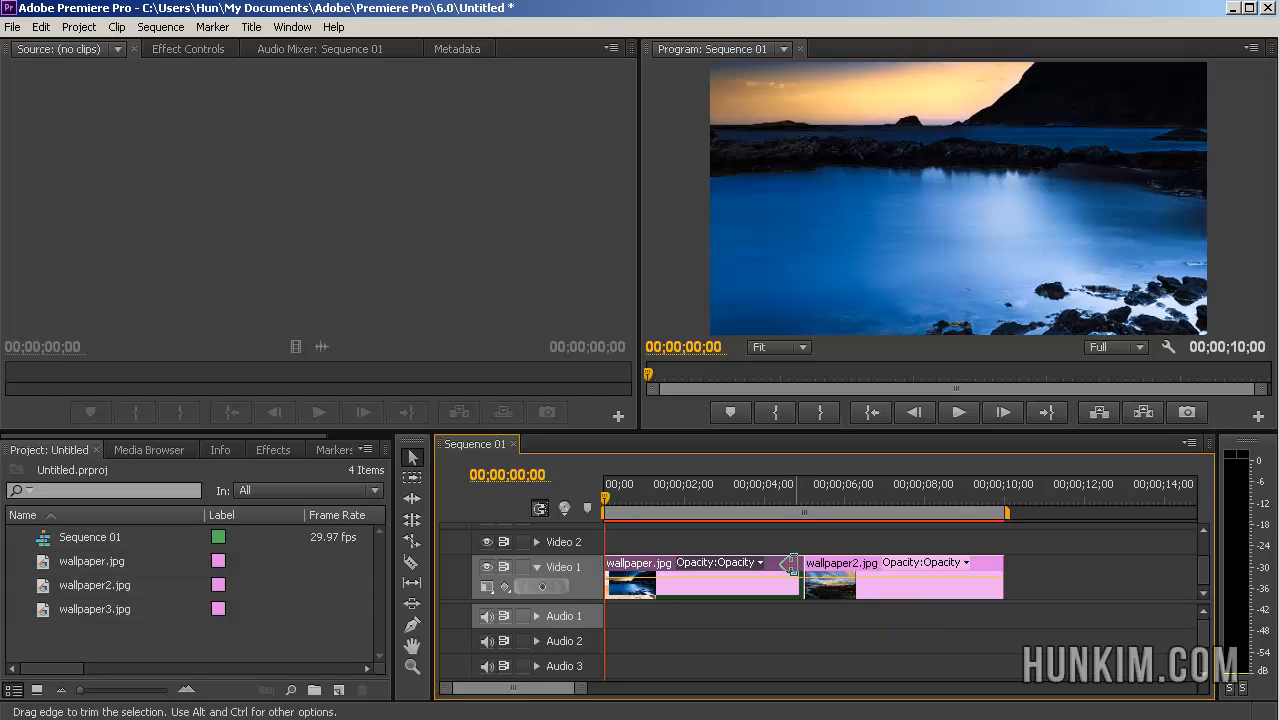
- Trim wallpaper.jpg to about three seconds and slide wallpaper2.jpg against it, closing the gap
left_click_drag(796, 578, 760, 578)
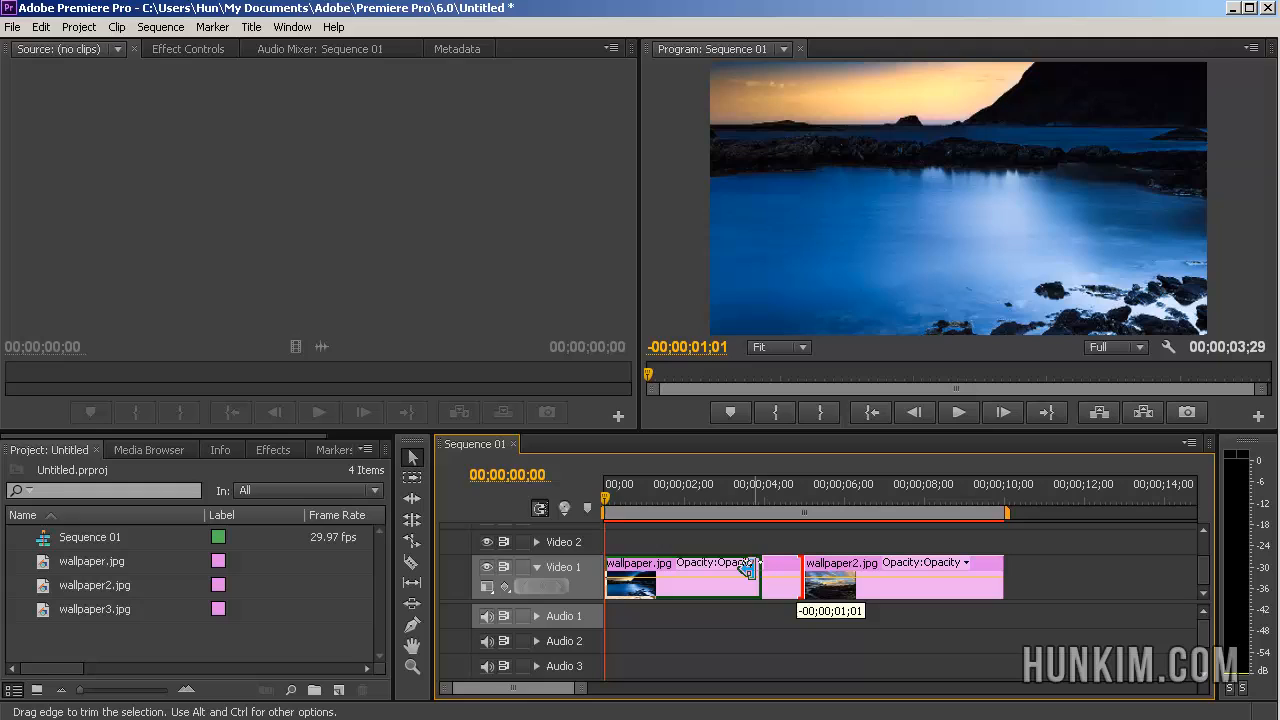
left_click_drag(756, 576, 740, 576)
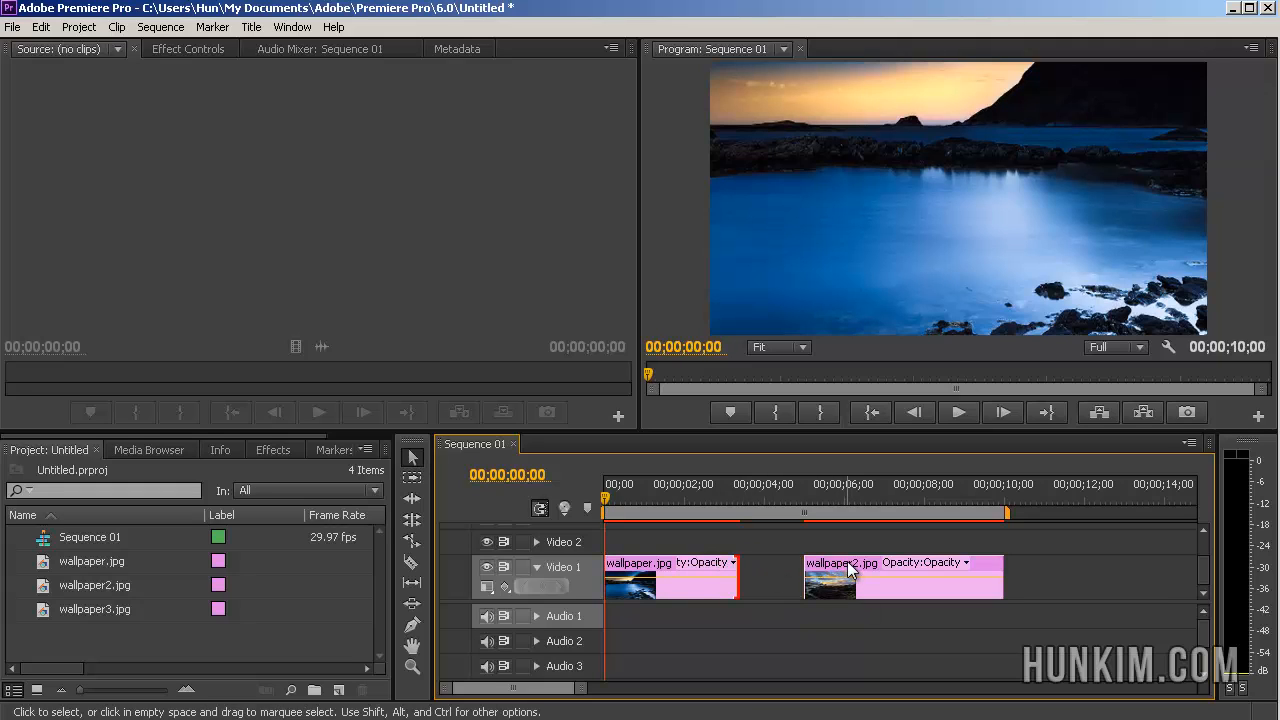
mouse_move(796, 568)
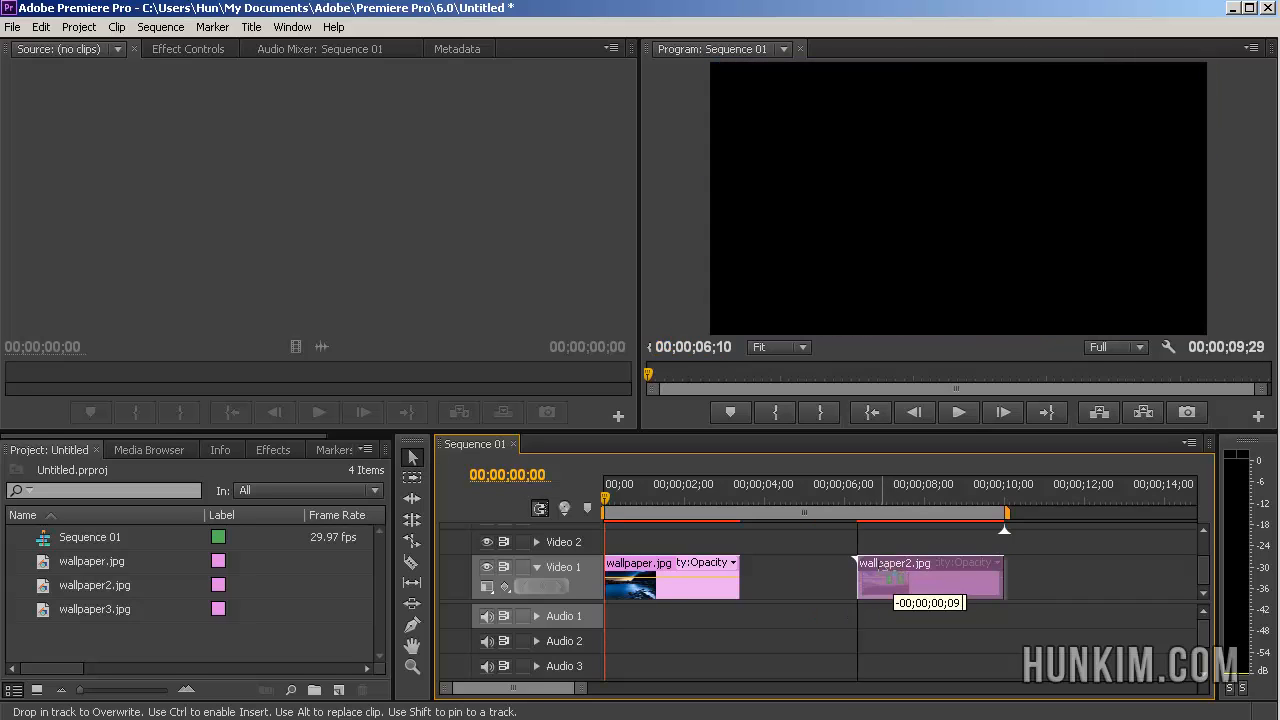
left_click_drag(930, 580, 790, 580)
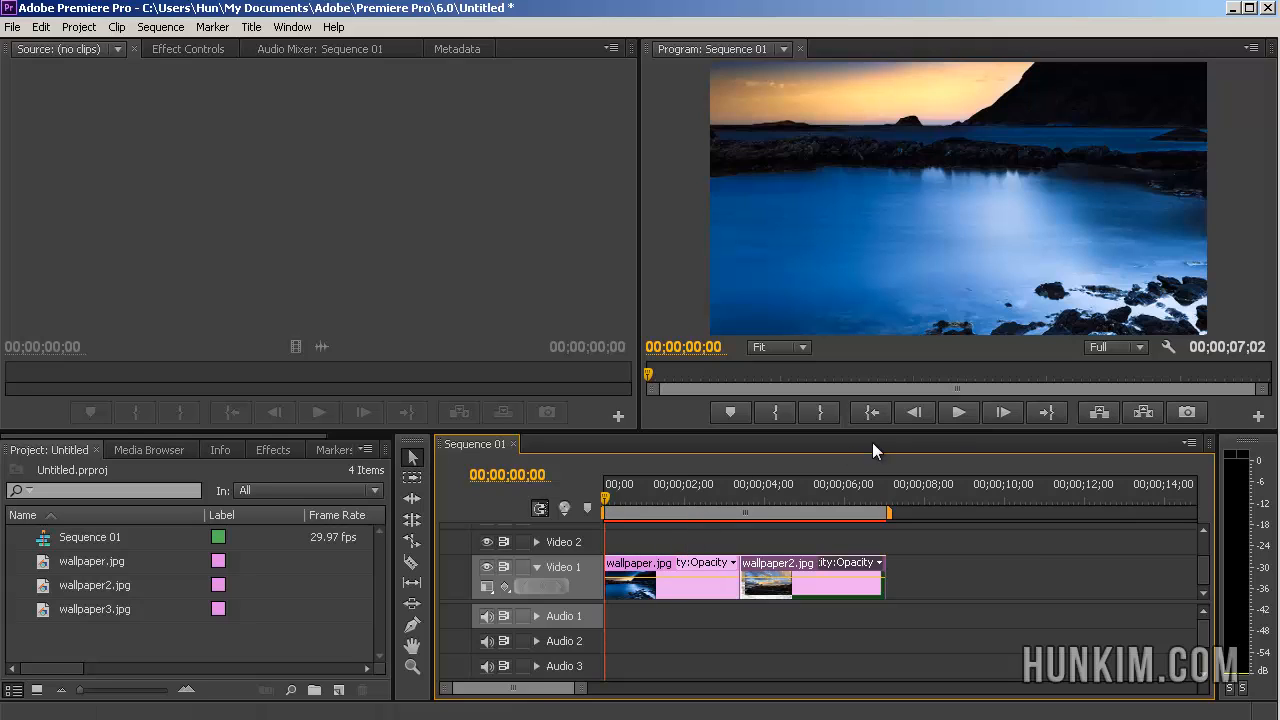
left_click(956, 412)
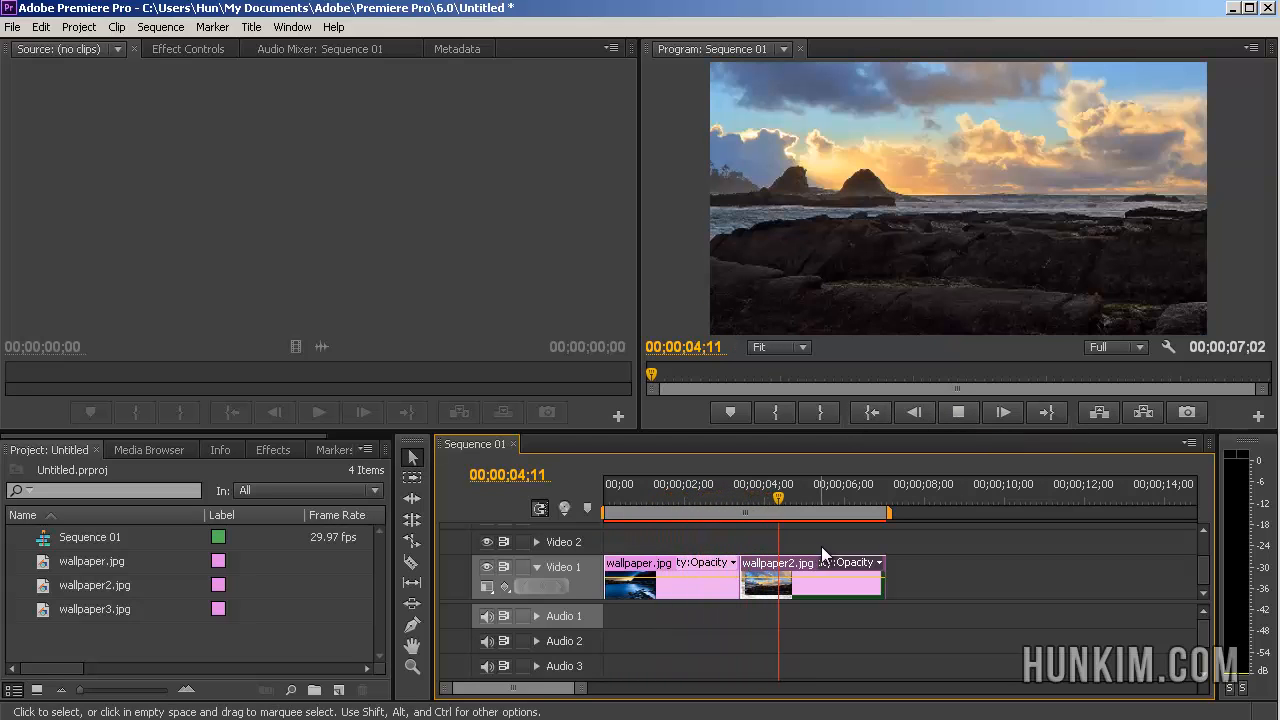
left_click(858, 496)
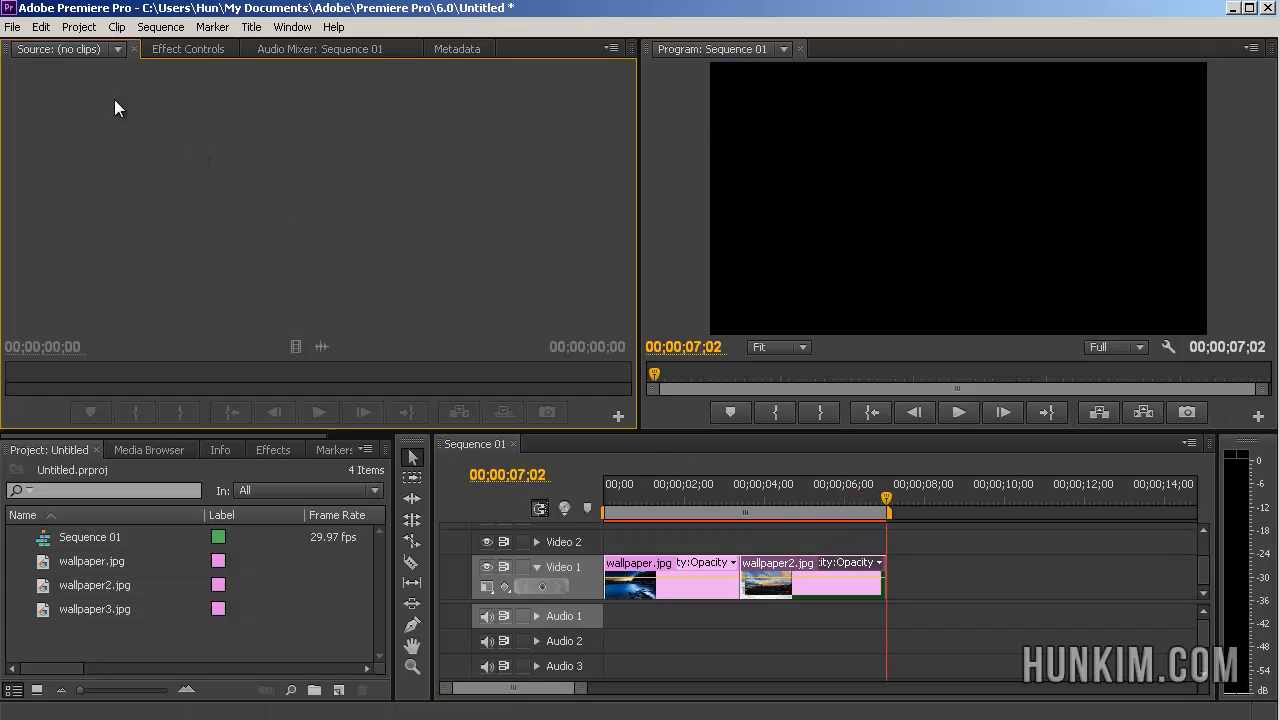
mouse_move(904, 504)
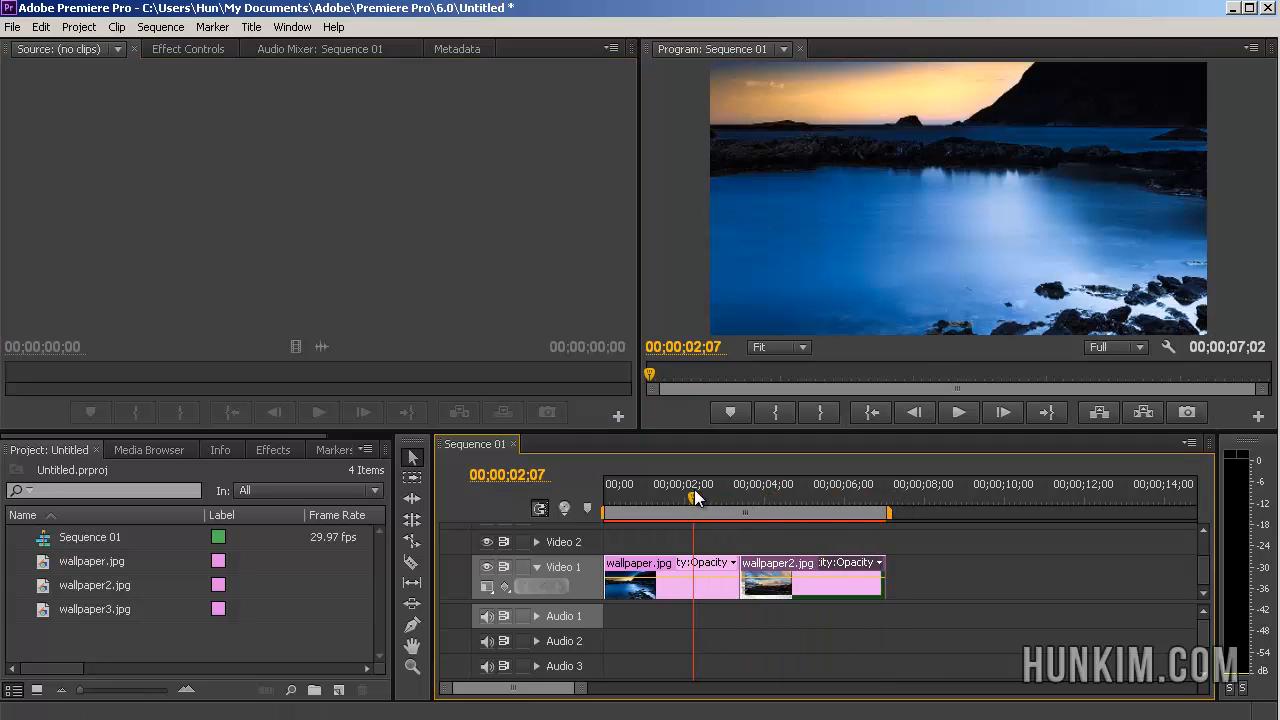
- Return the playhead near the start and bring up Export Media settings for Sequence 01
left_click_drag(692, 496, 616, 496)
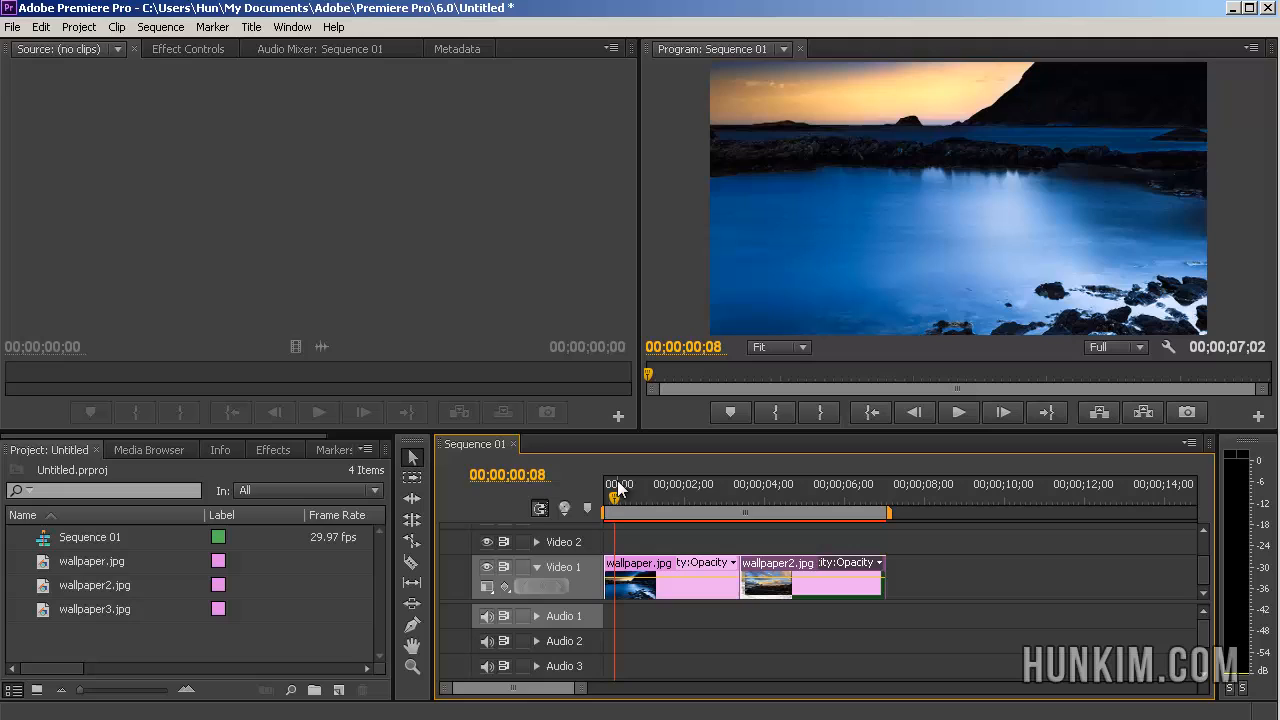
left_click(12, 28)
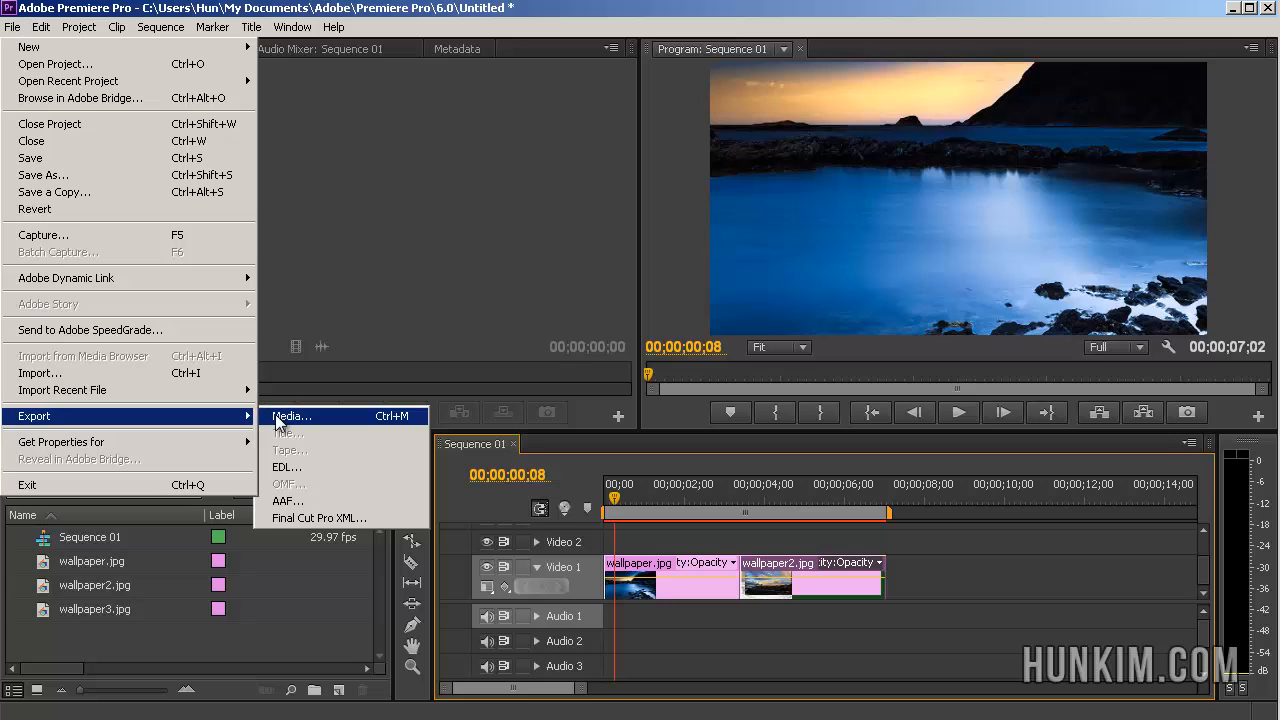
left_click(292, 414)
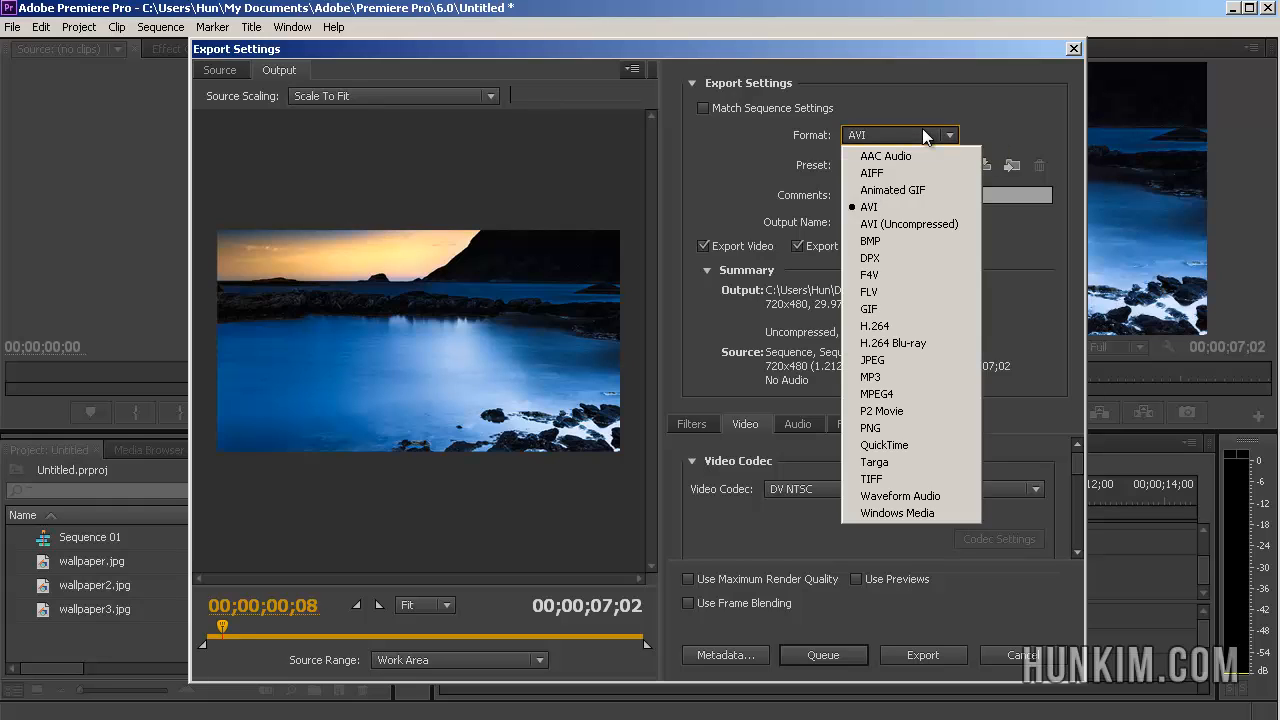
mouse_move(918, 224)
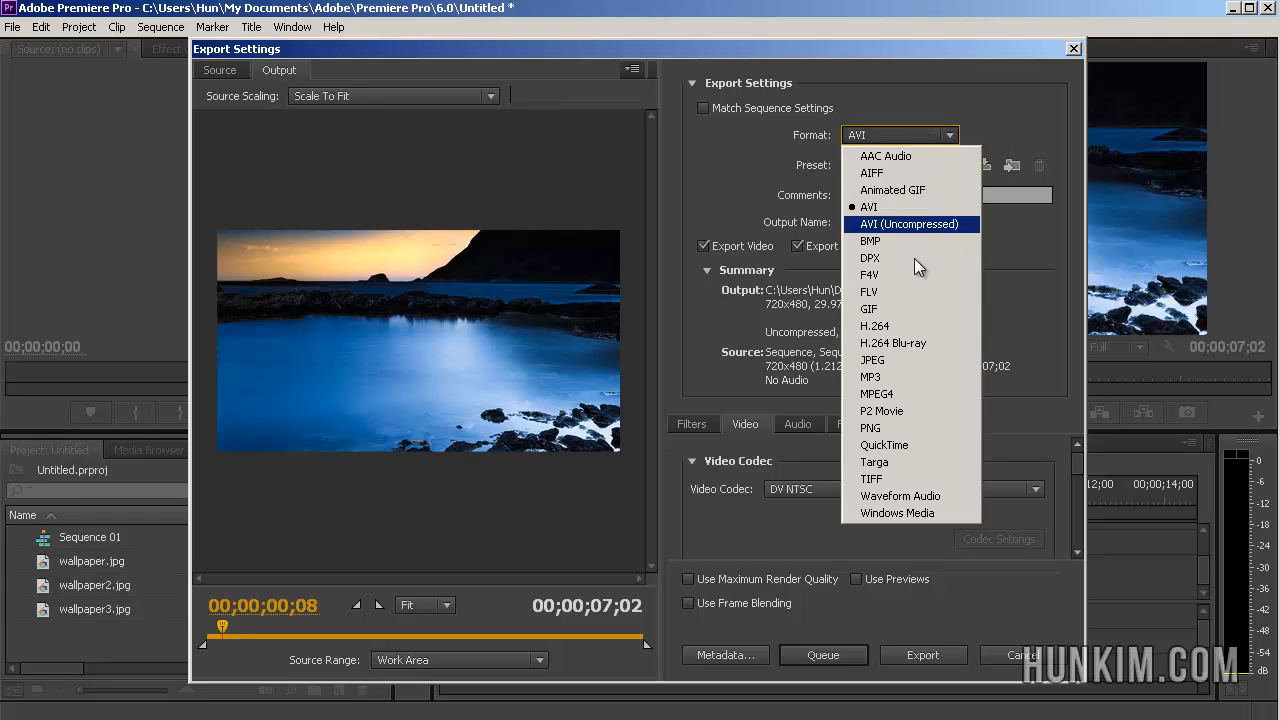
mouse_move(928, 444)
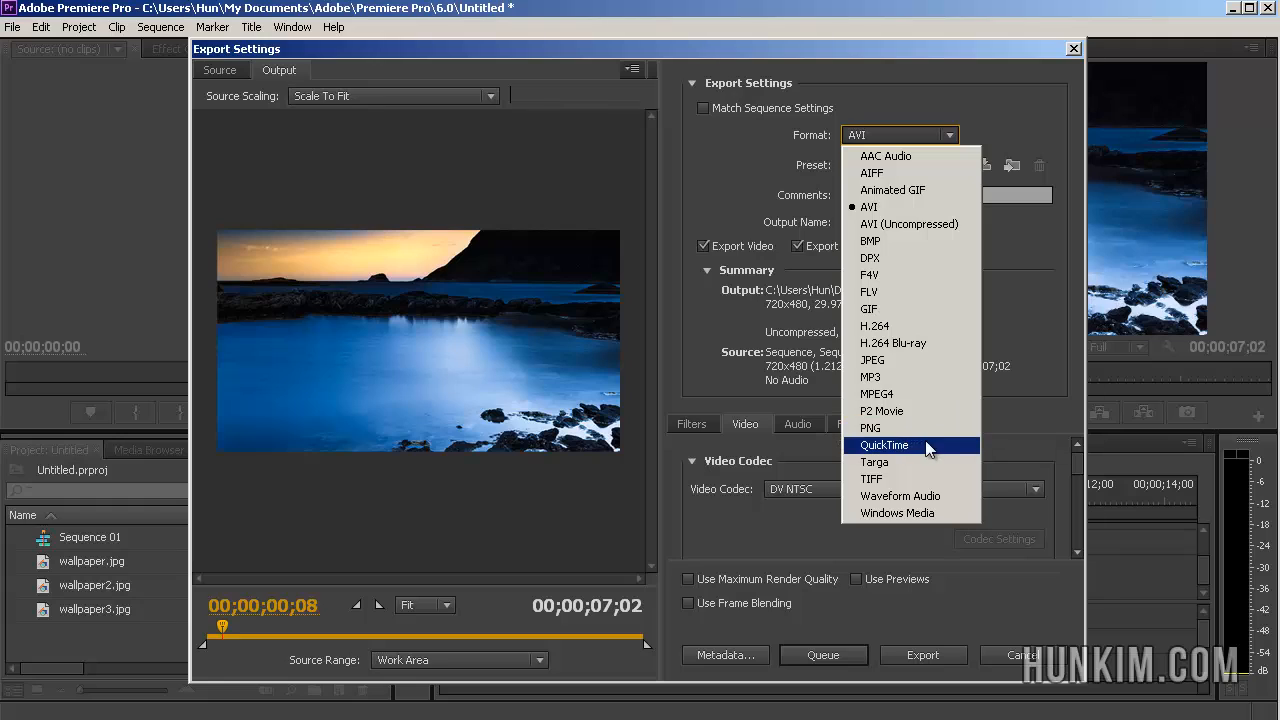
- Choose QuickTime as the export format, giving Sequence 01.mov with the NTSC DV preset
left_click(884, 444)
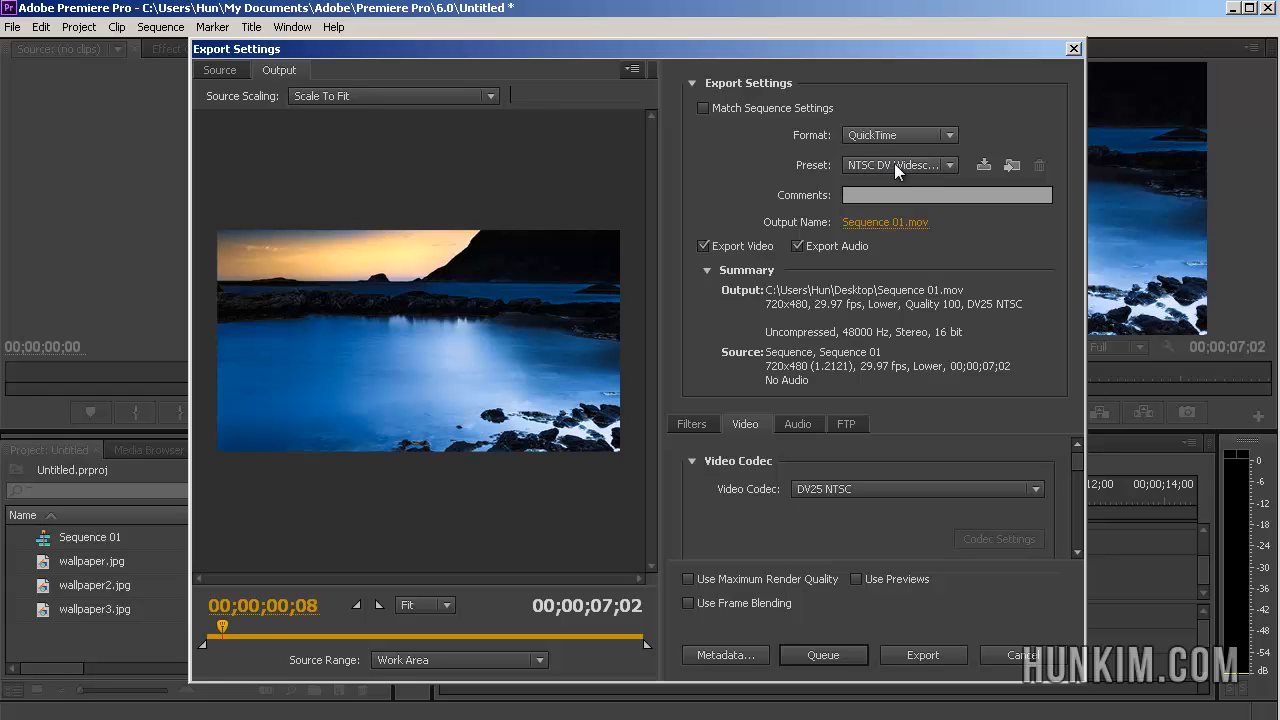
mouse_move(884, 222)
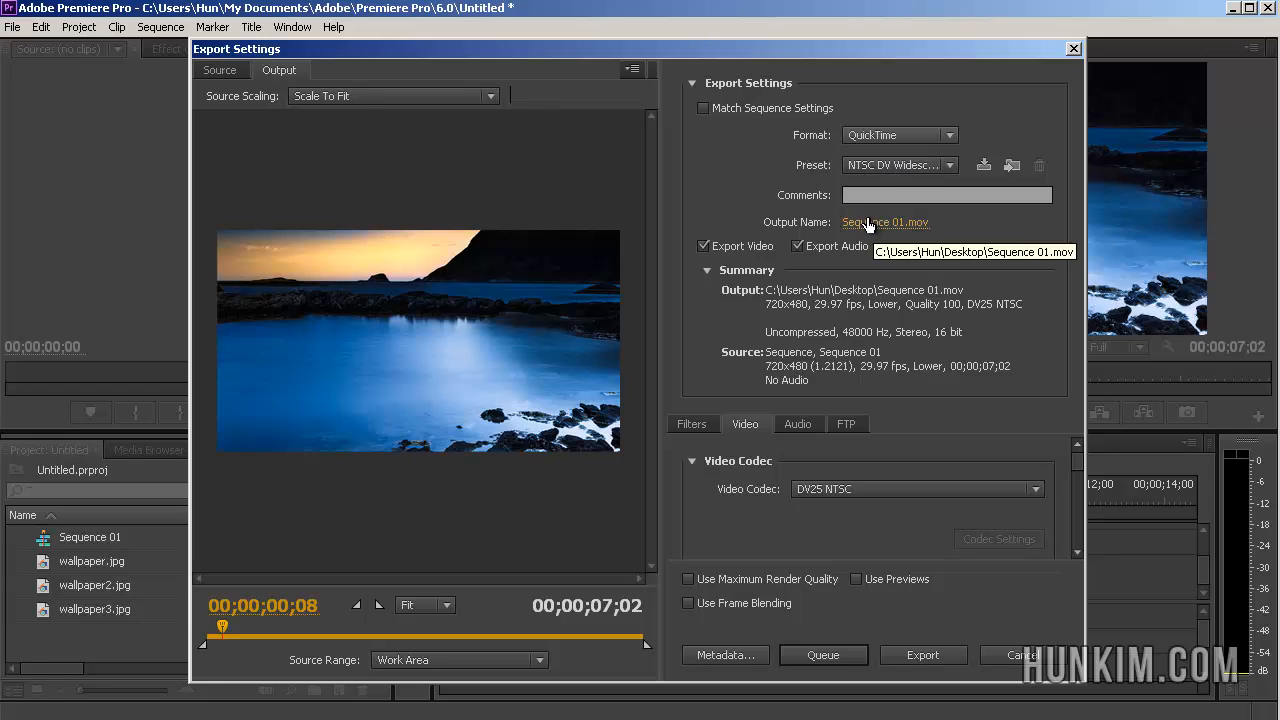
- Save the output as Sequence 01 on the Desktop and export the QuickTime movie
left_click(884, 222)
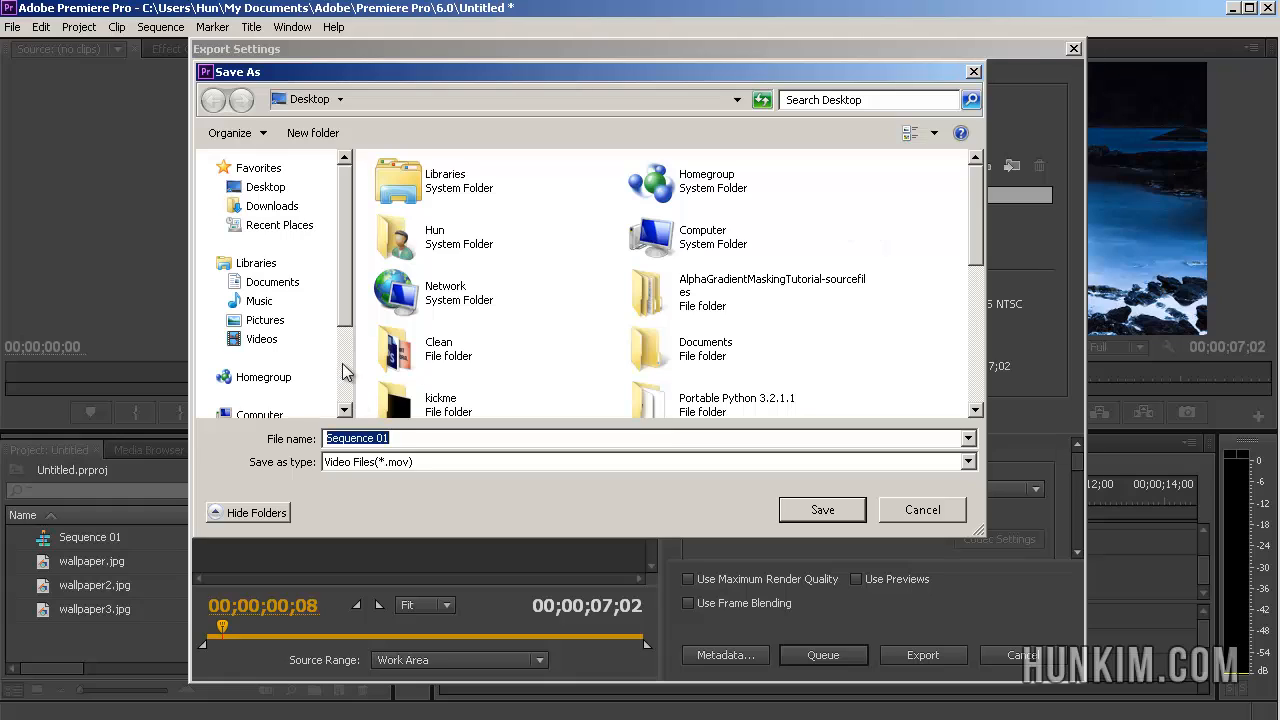
mouse_move(356, 458)
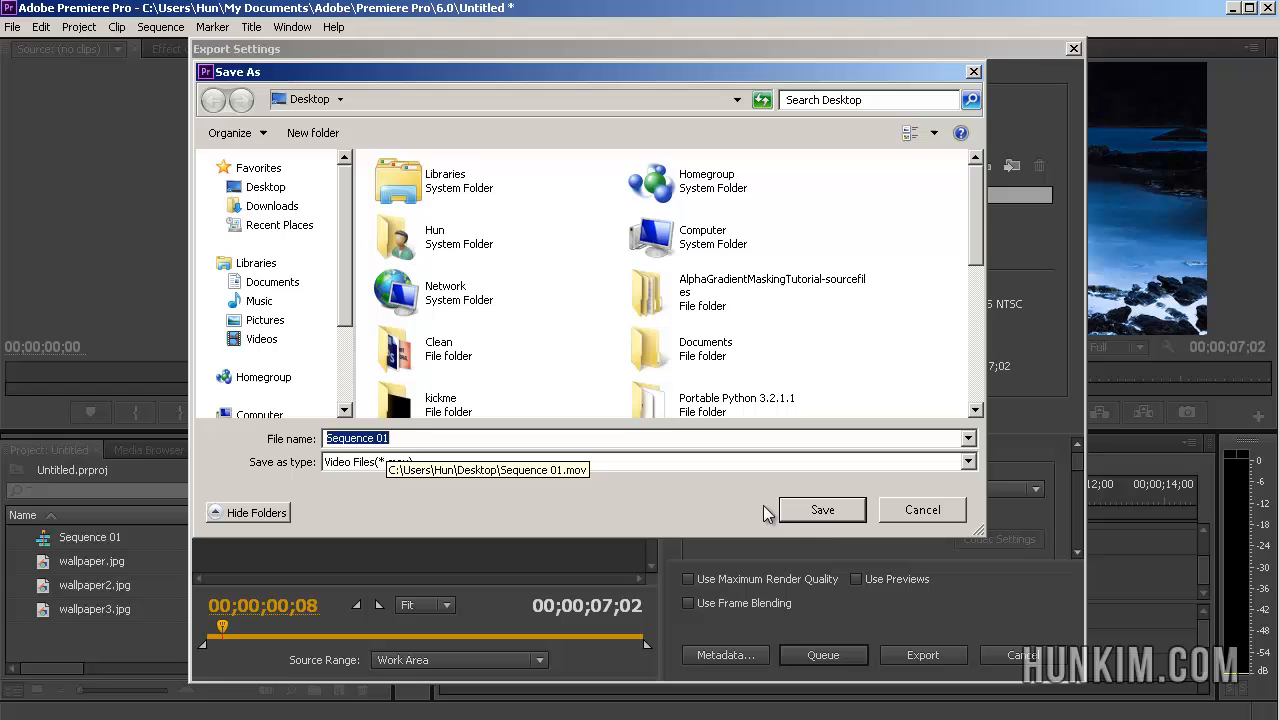
left_click(820, 510)
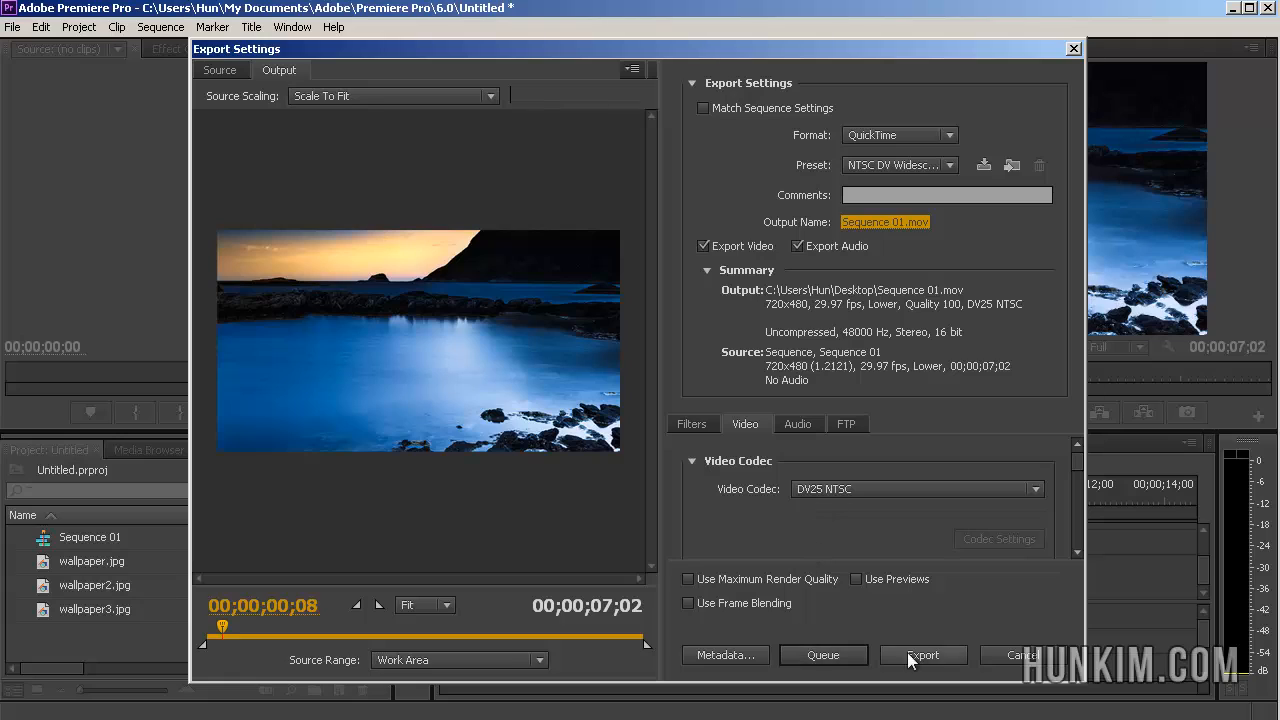
mouse_move(924, 656)
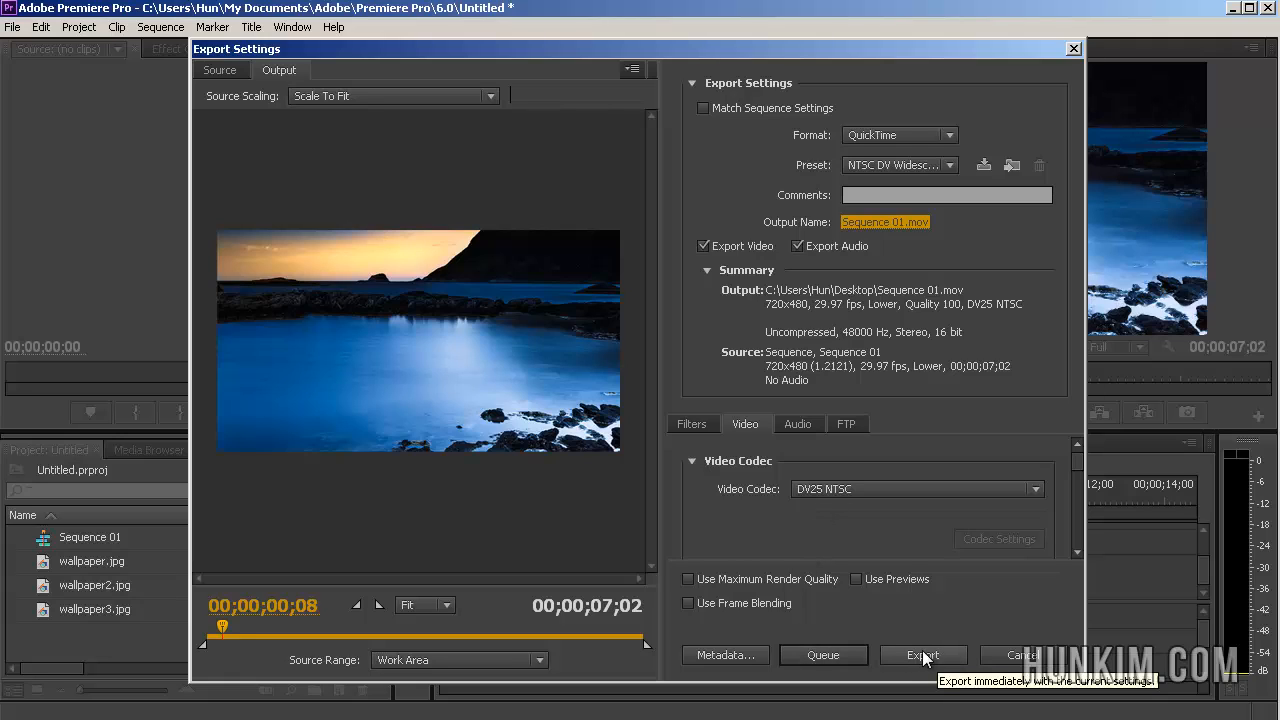
mouse_move(824, 656)
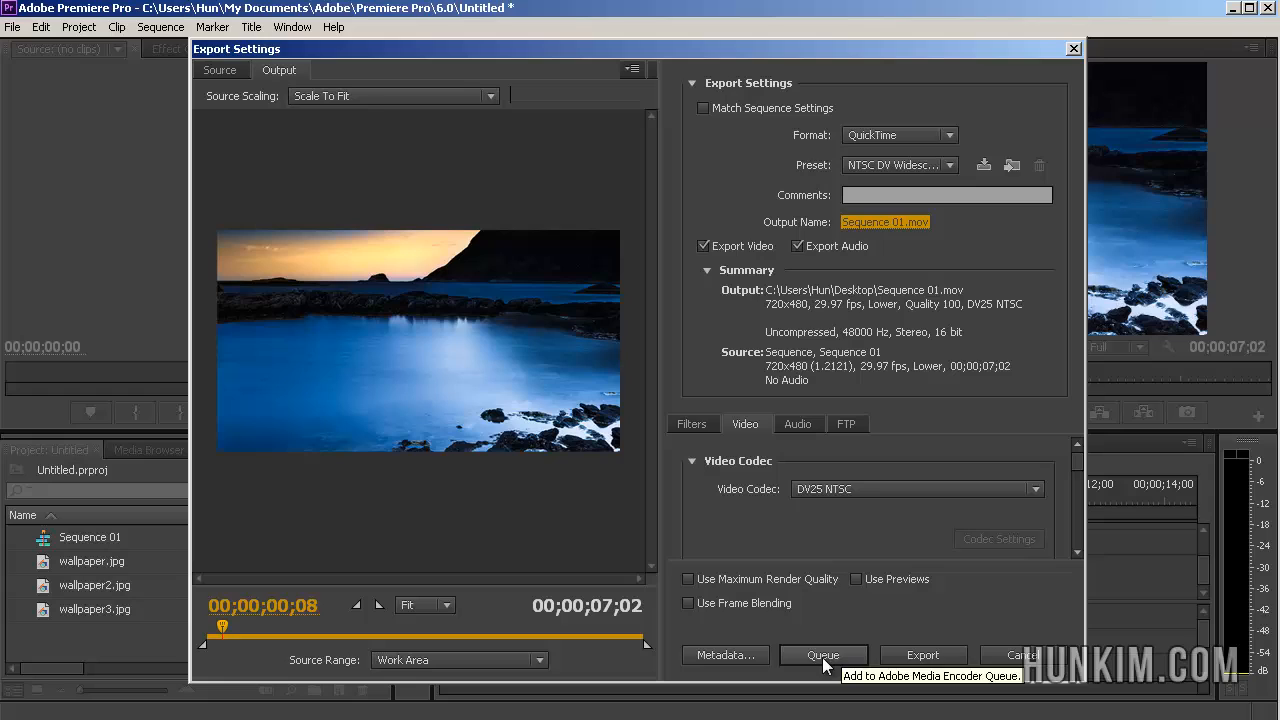
mouse_move(984, 590)
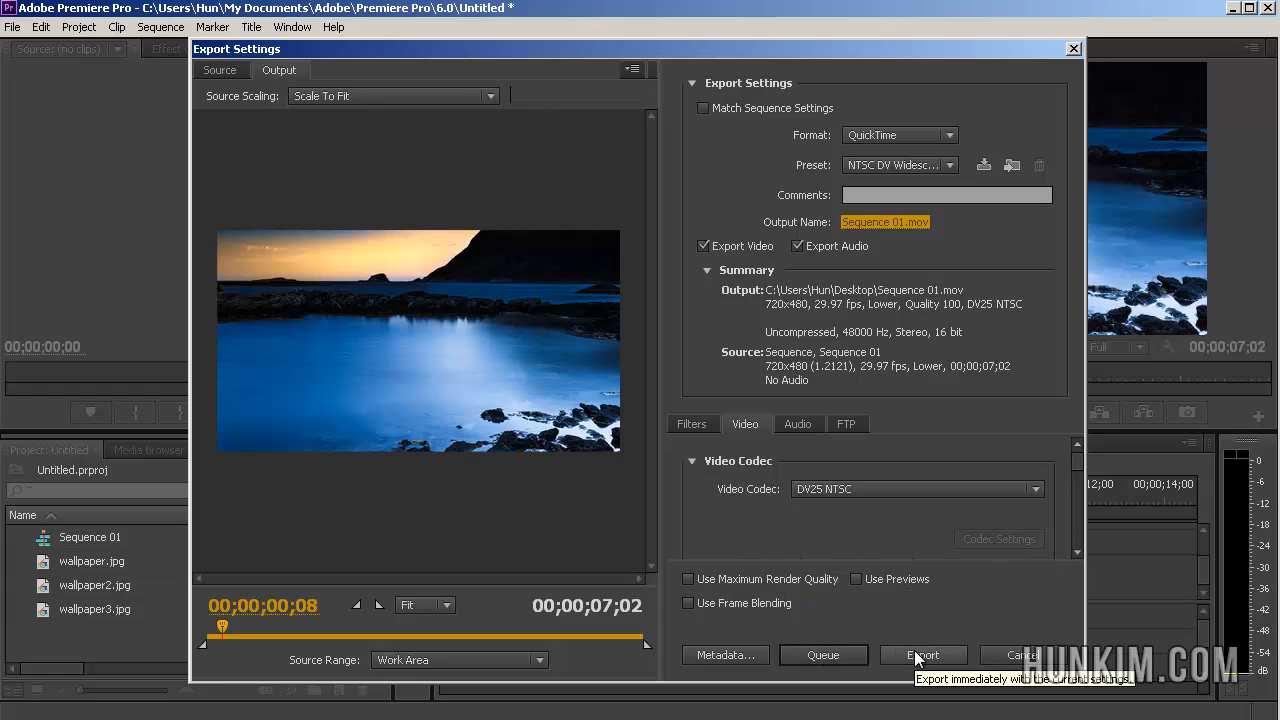
left_click(920, 656)
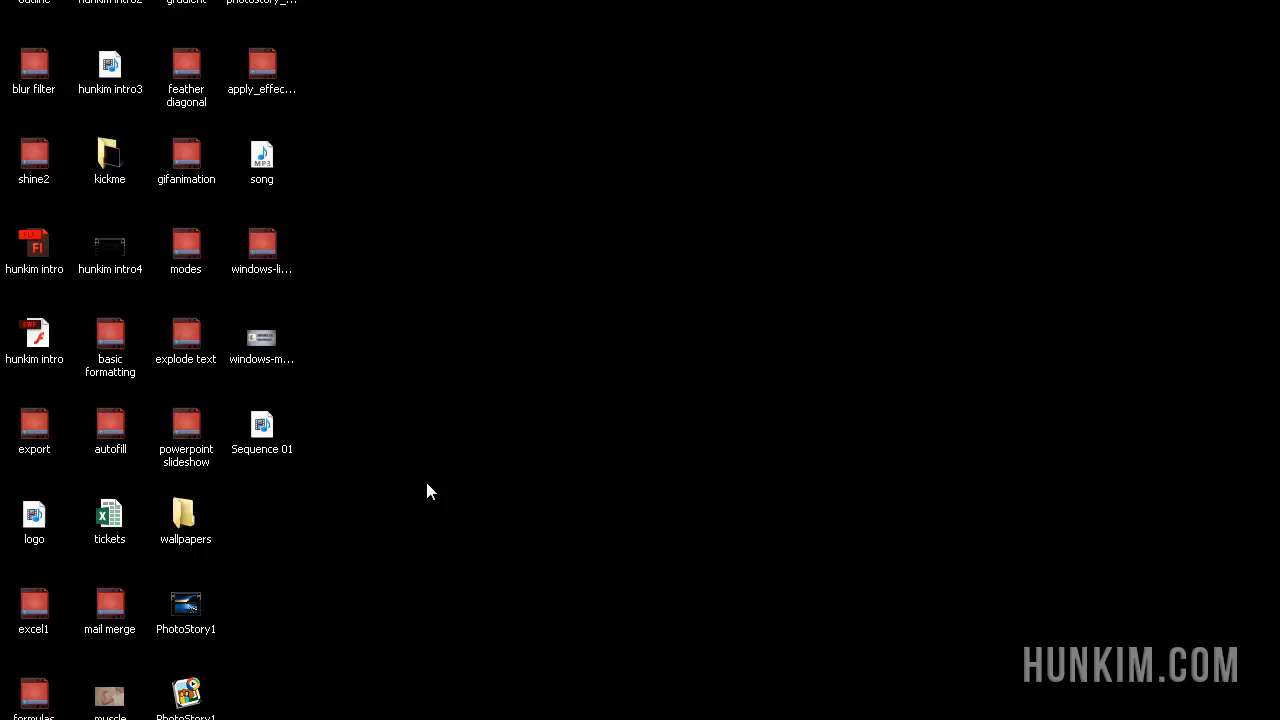
left_click(260, 424)
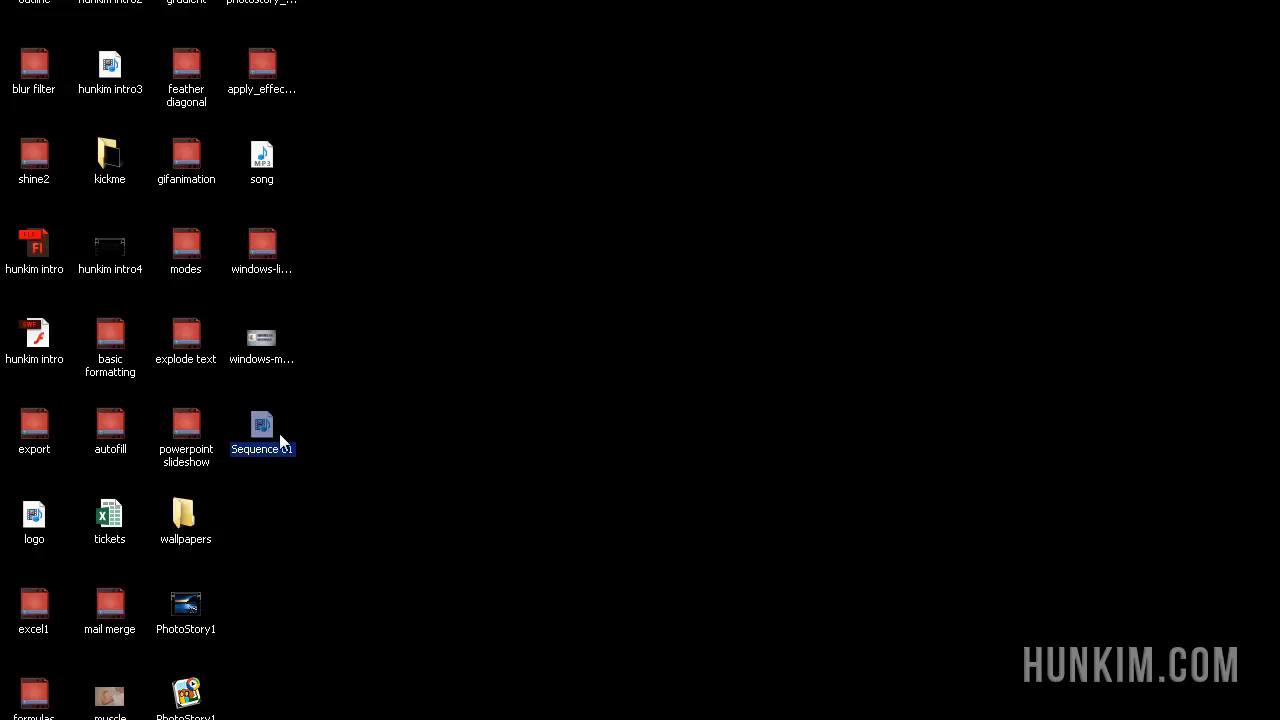
mouse_move(264, 432)
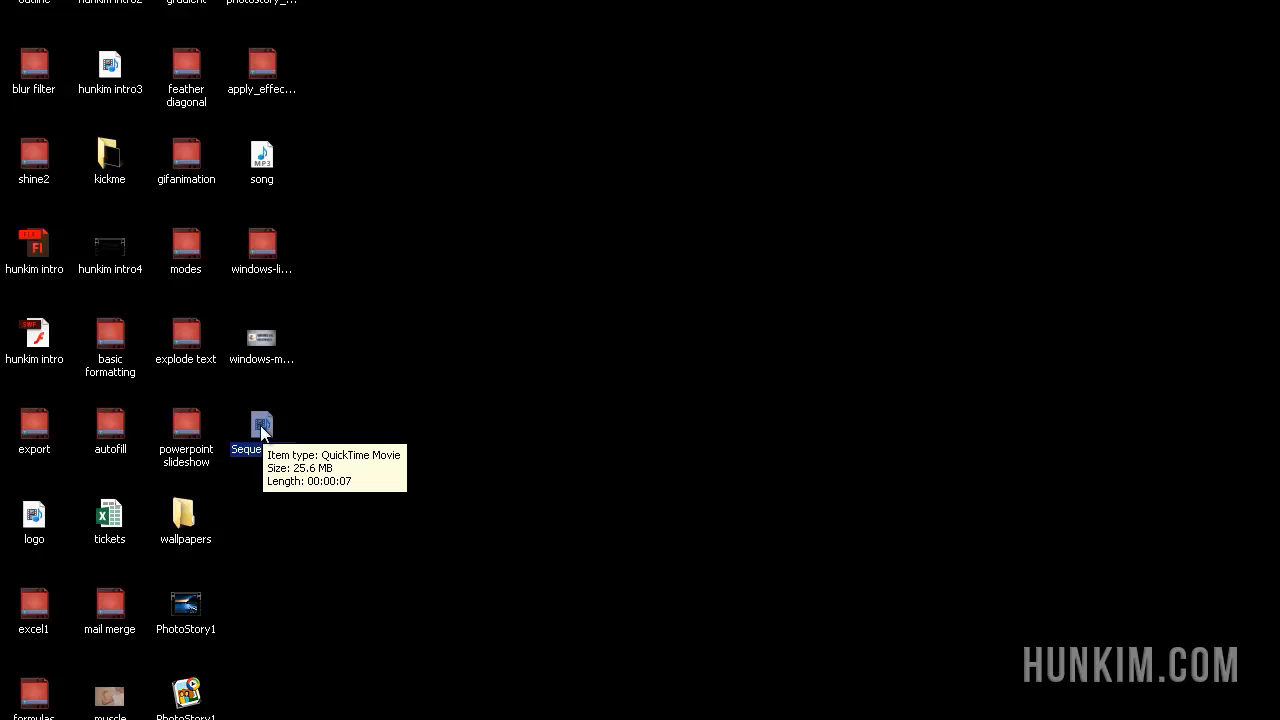
mouse_move(628, 448)
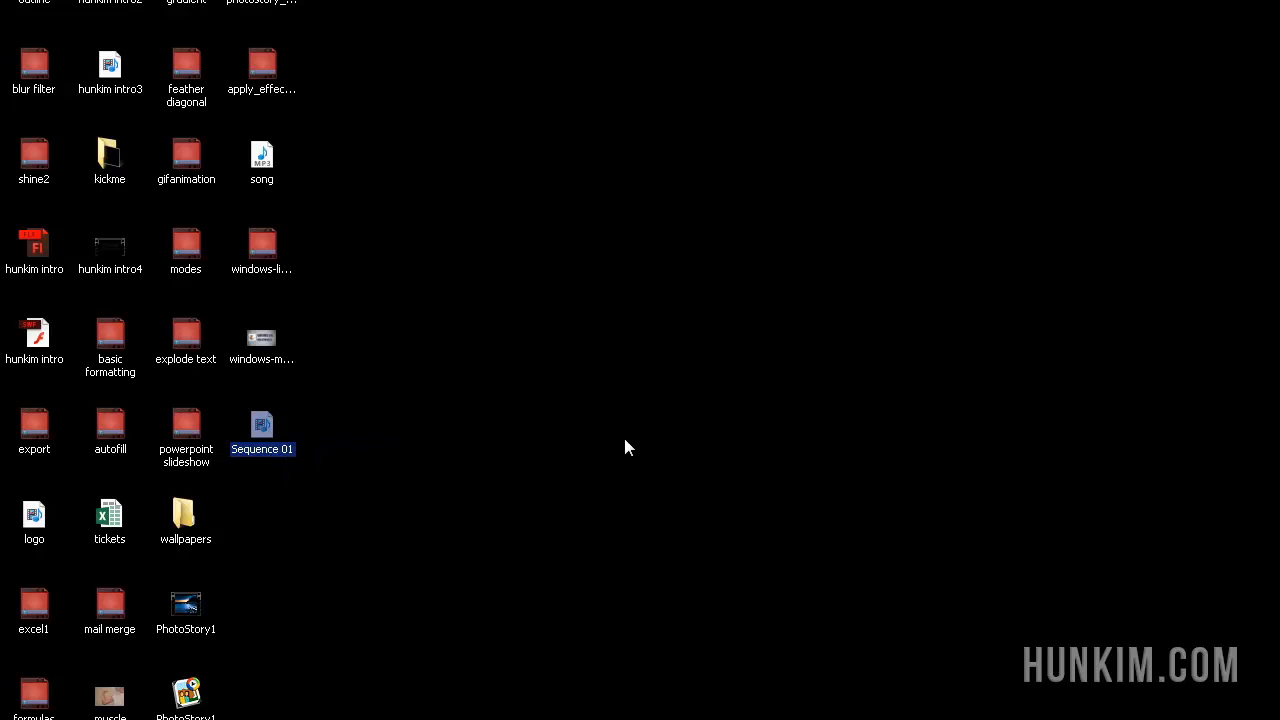
mouse_move(780, 522)
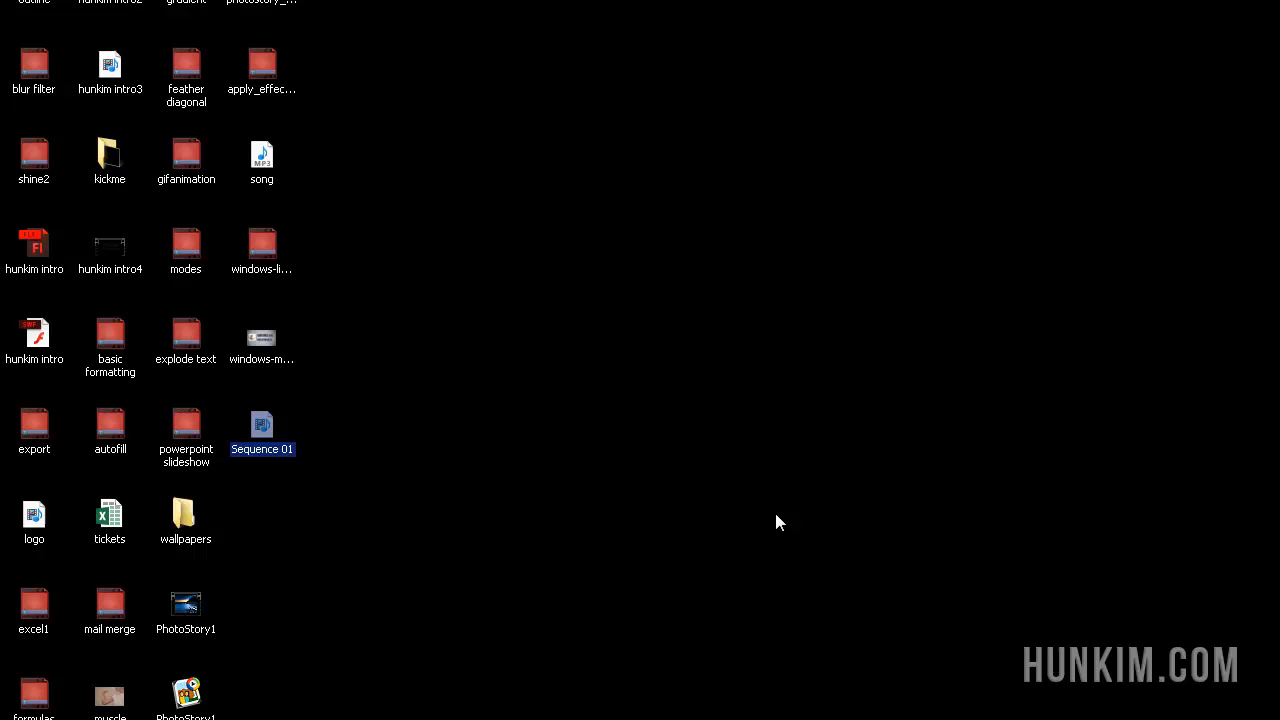
mouse_move(510, 524)
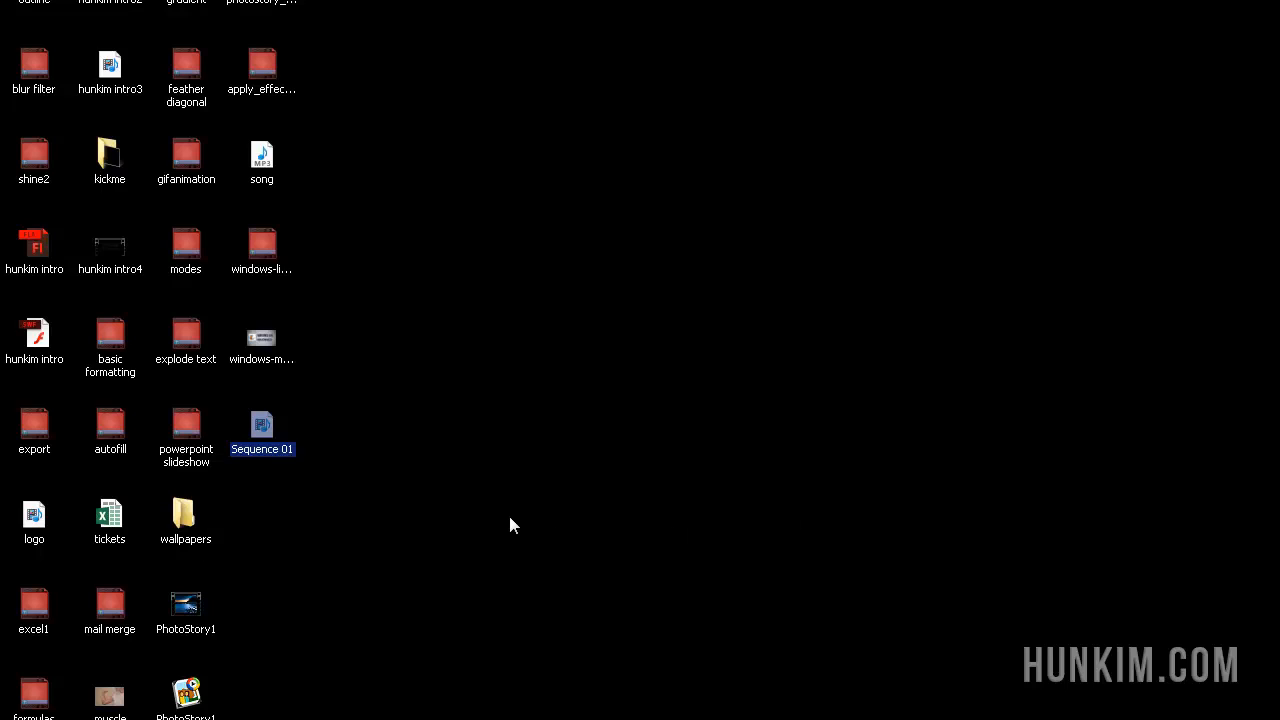